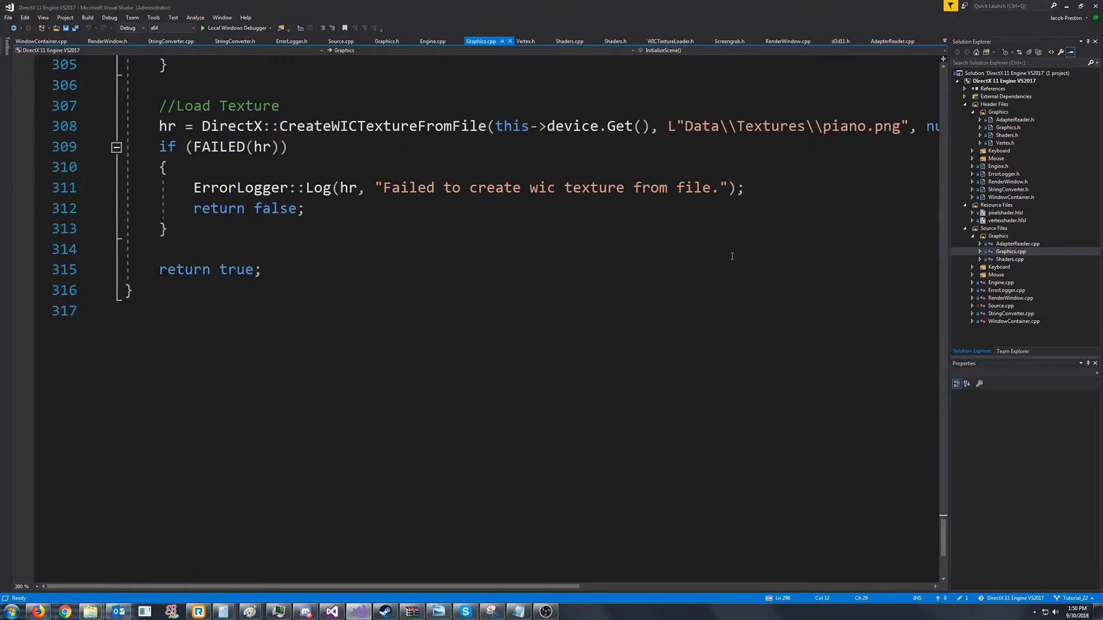
Review the existing vertex buffer code, noting the Vertex type used in the ByteWidth line
{"action": "scroll", "scroll_direction": "up", "scroll_amount": 3}
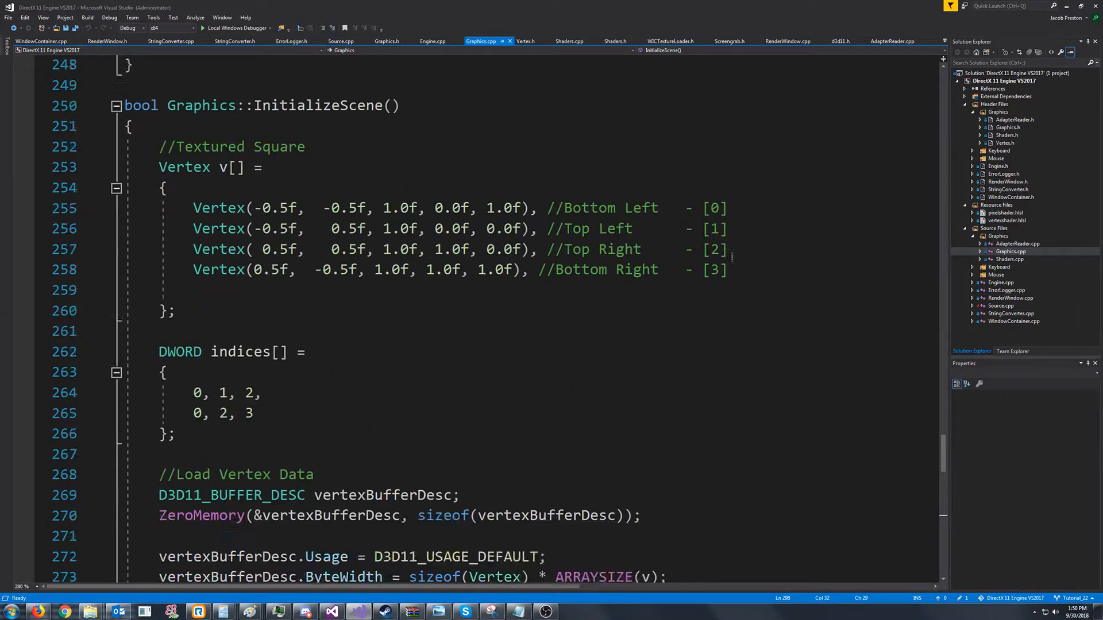
{"action": "scroll", "scroll_direction": "down", "scroll_amount": 3}
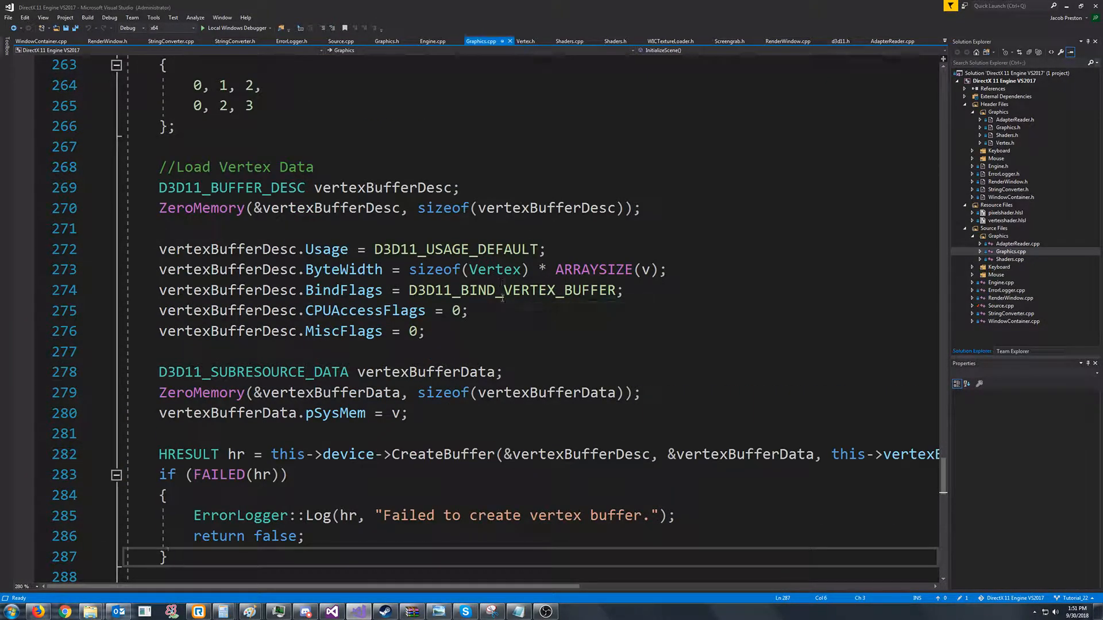
{"action": "mouse_move", "coordinate": [502, 269]}
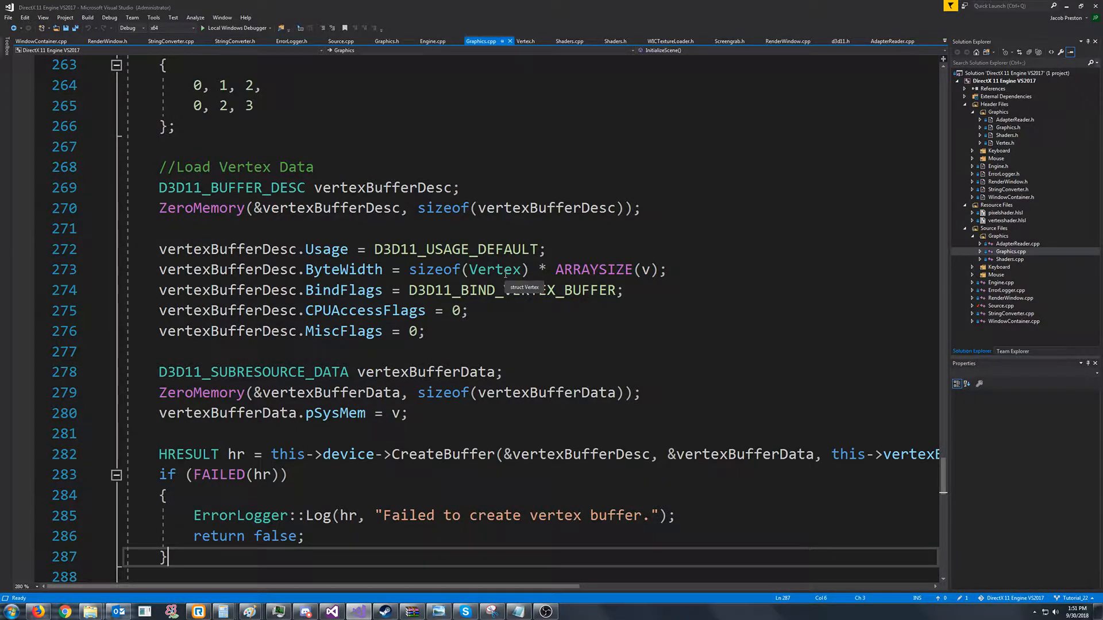
{"action": "double_click", "coordinate": [494, 268]}
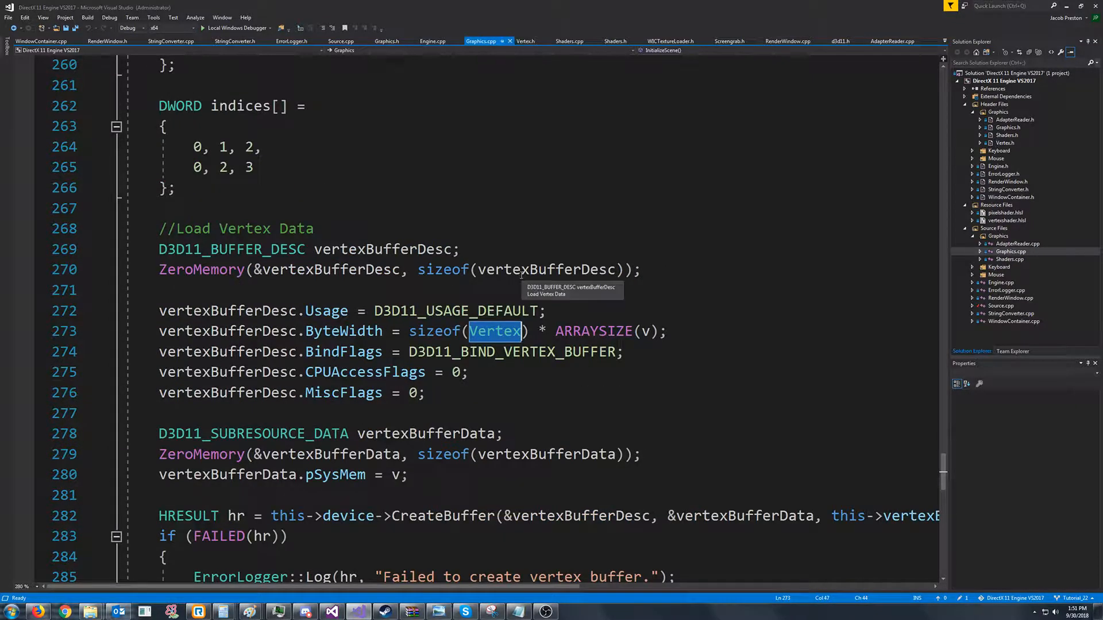
{"action": "scroll", "scroll_direction": "right", "scroll_amount": 3}
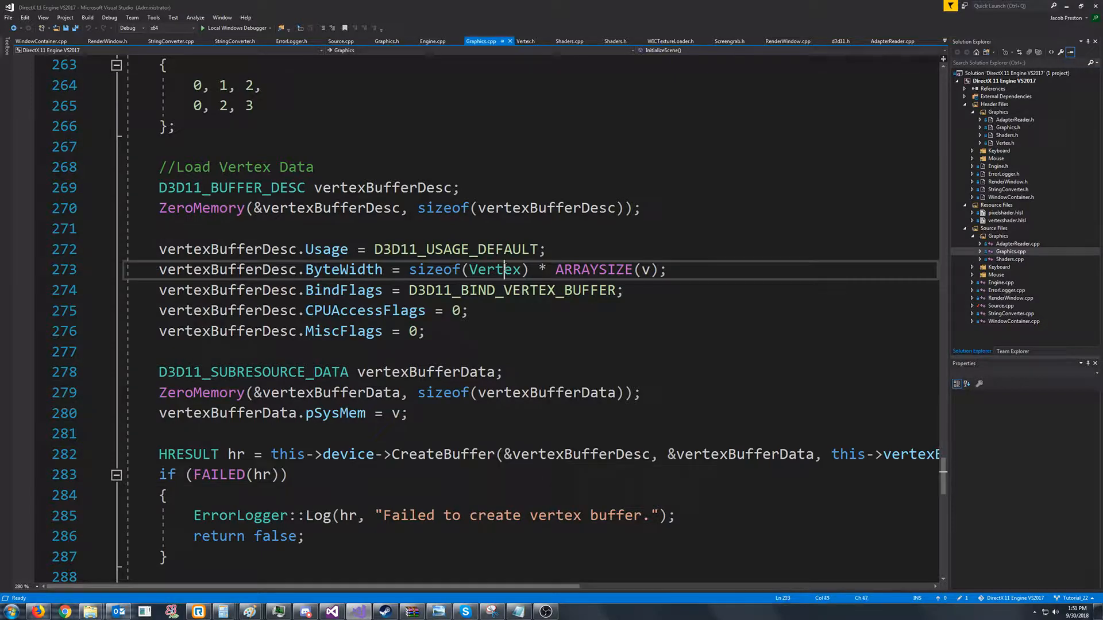
{"action": "double_click", "coordinate": [494, 268]}
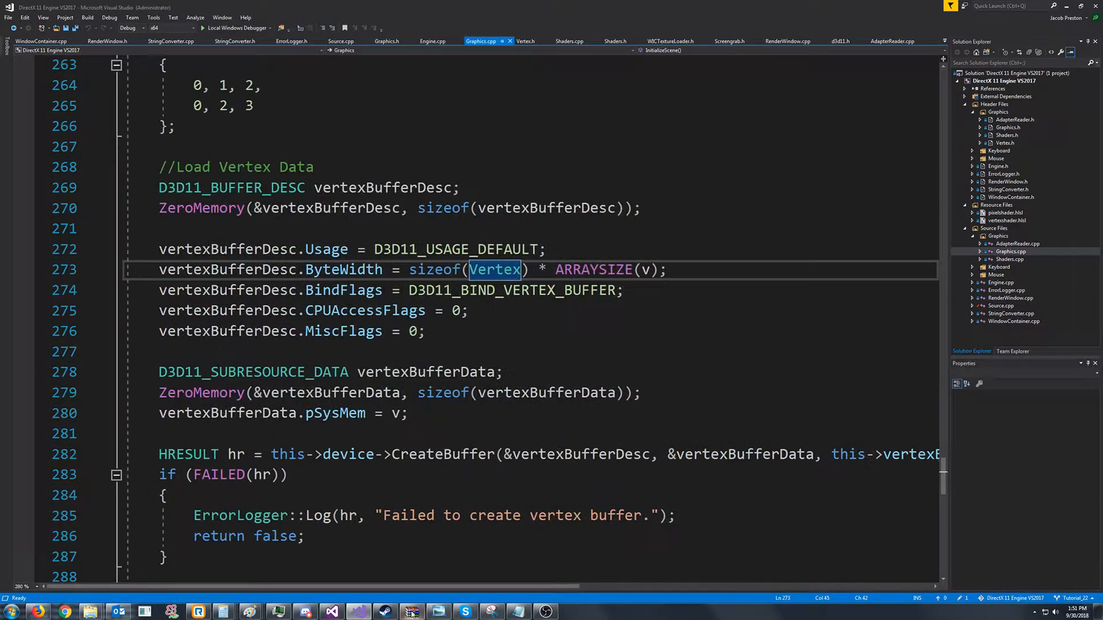
{"action": "scroll", "scroll_direction": "up", "scroll_amount": 3}
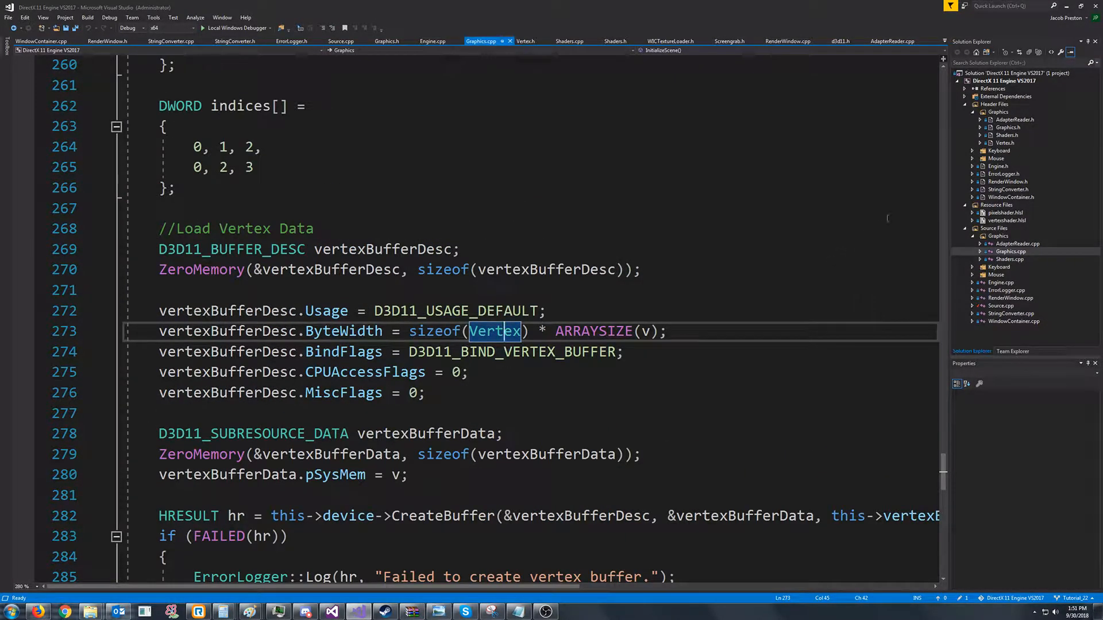
Add a new VertexBuffer.h header under the Graphics header filter with the templated VertexBuffer class
{"action": "right_click", "coordinate": [998, 112]}
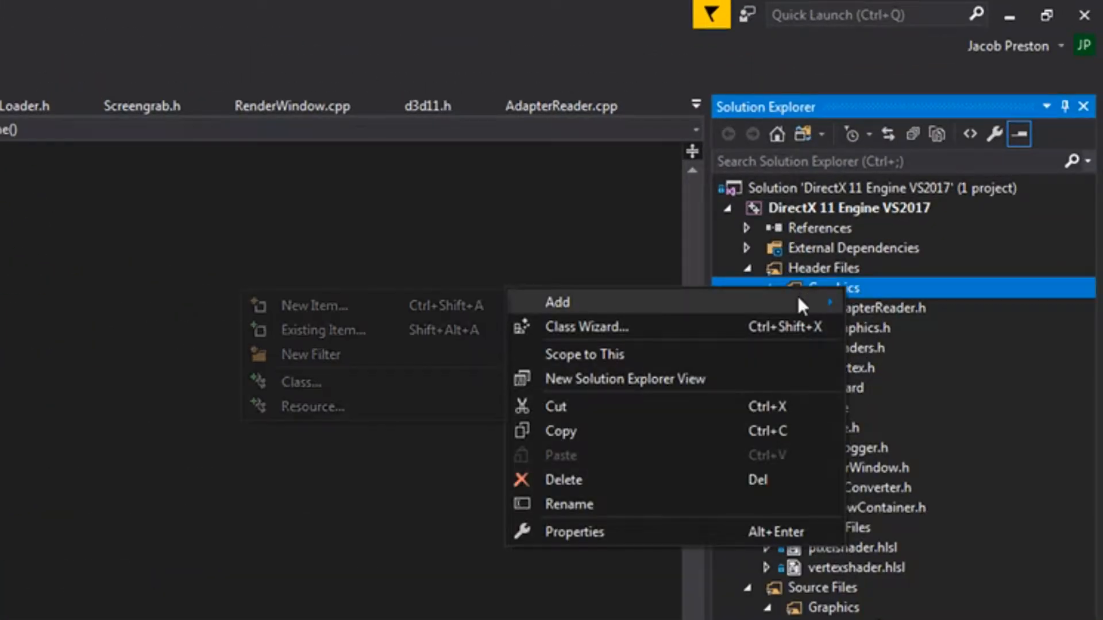
{"action": "left_click", "coordinate": [315, 304]}
{"action": "type", "text": "VertexBuffer.h"}
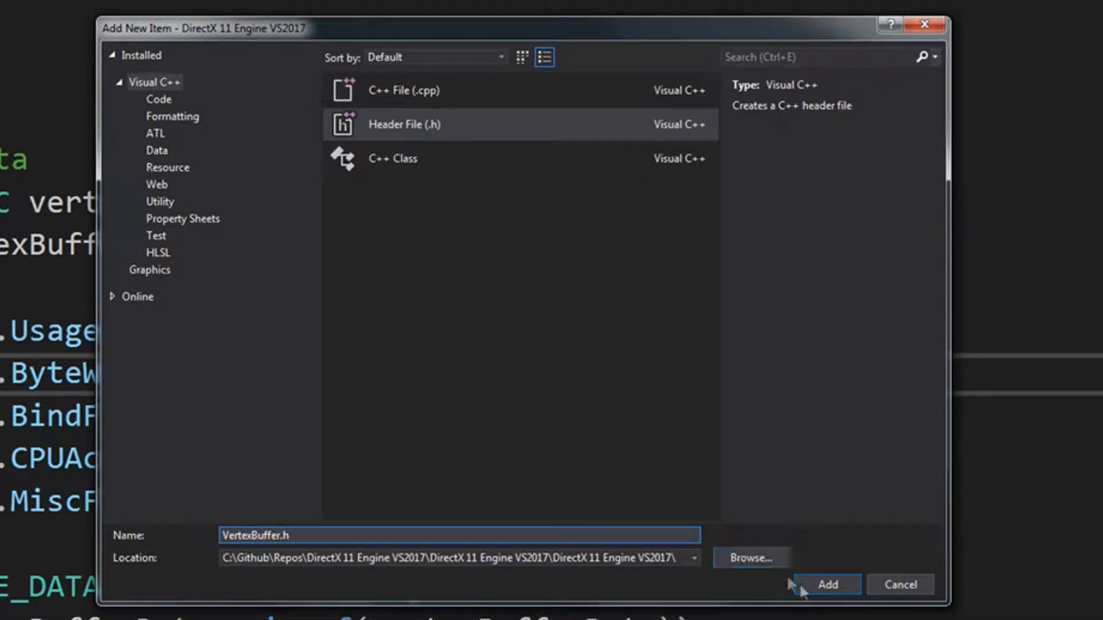
{"action": "left_click", "coordinate": [827, 585]}
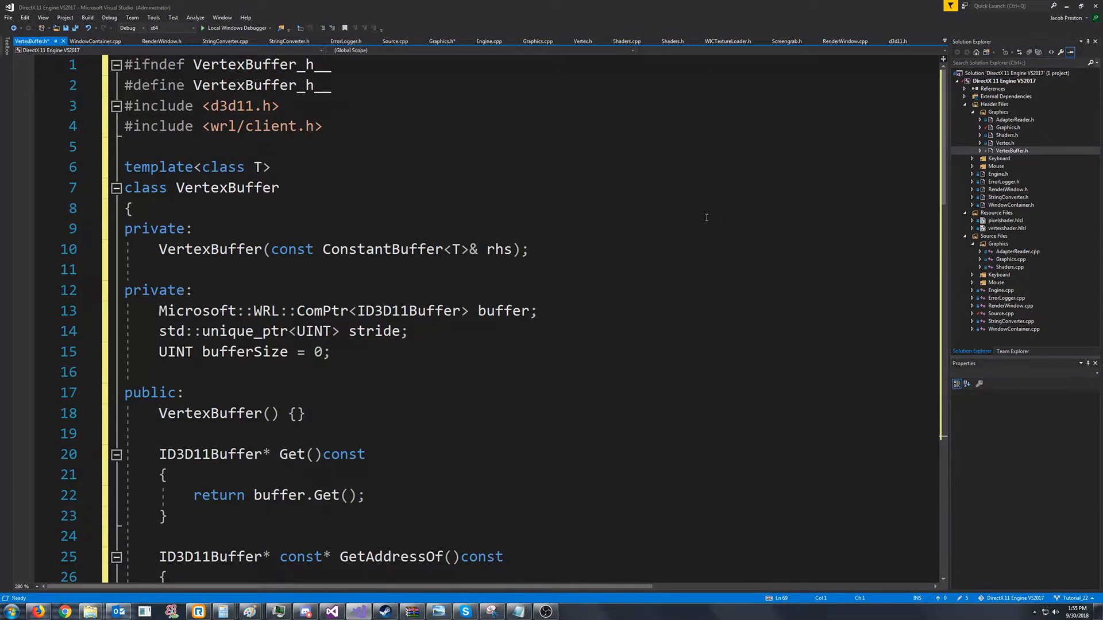
Write the BufferSize, Stride and StridePtr const accessors in VertexBuffer and check the UINT uses
{"action": "left_click", "coordinate": [130, 208]}
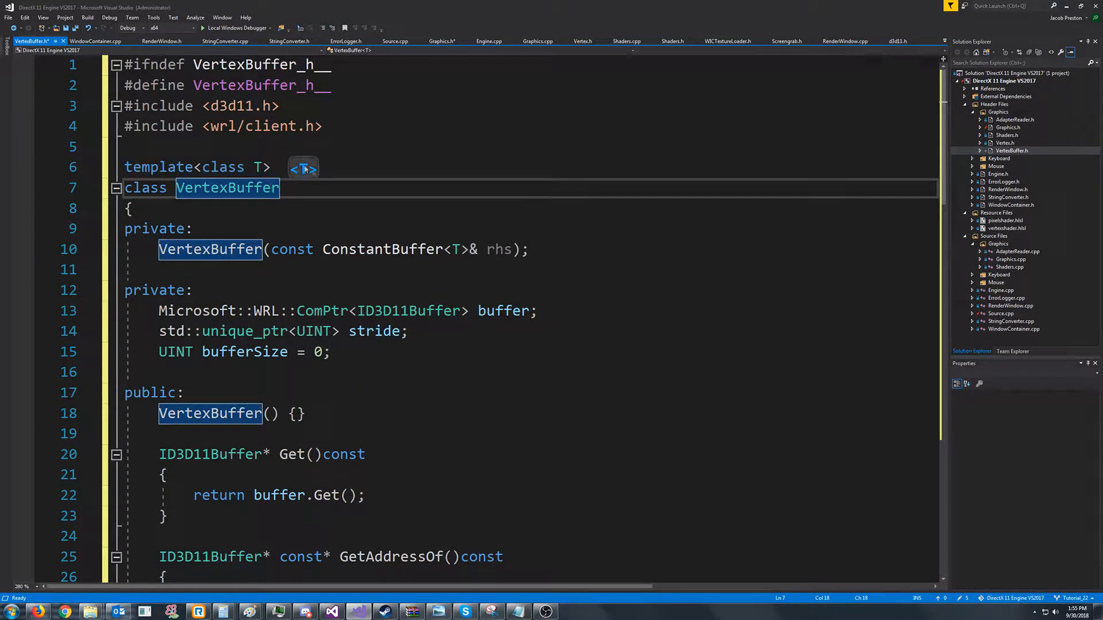
{"action": "scroll", "scroll_direction": "down", "scroll_amount": 3}
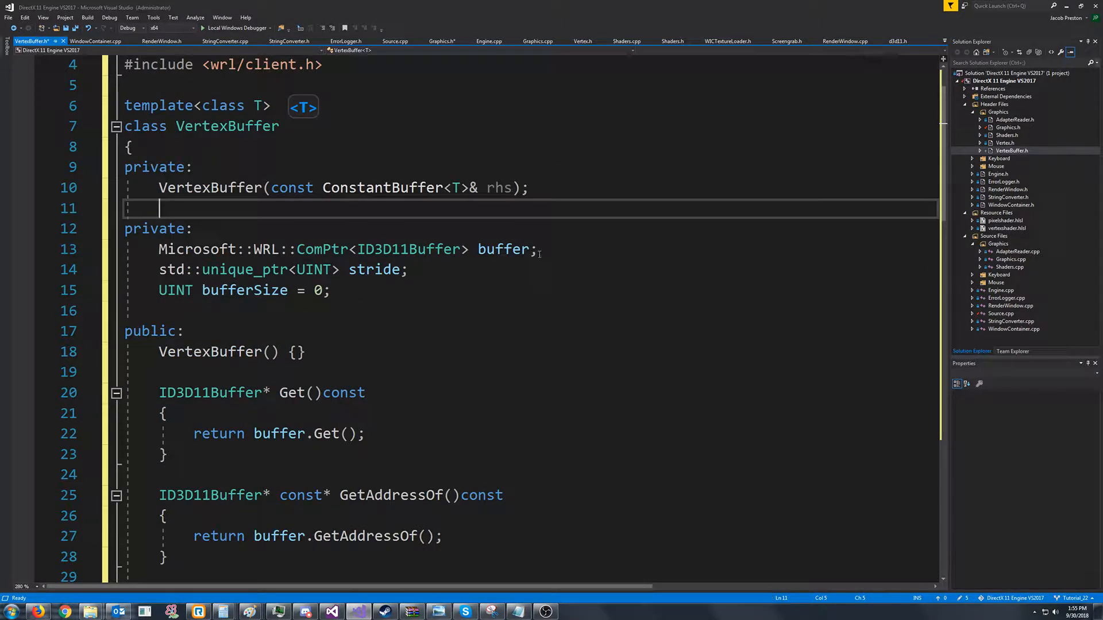
{"action": "mouse_move", "coordinate": [509, 306]}
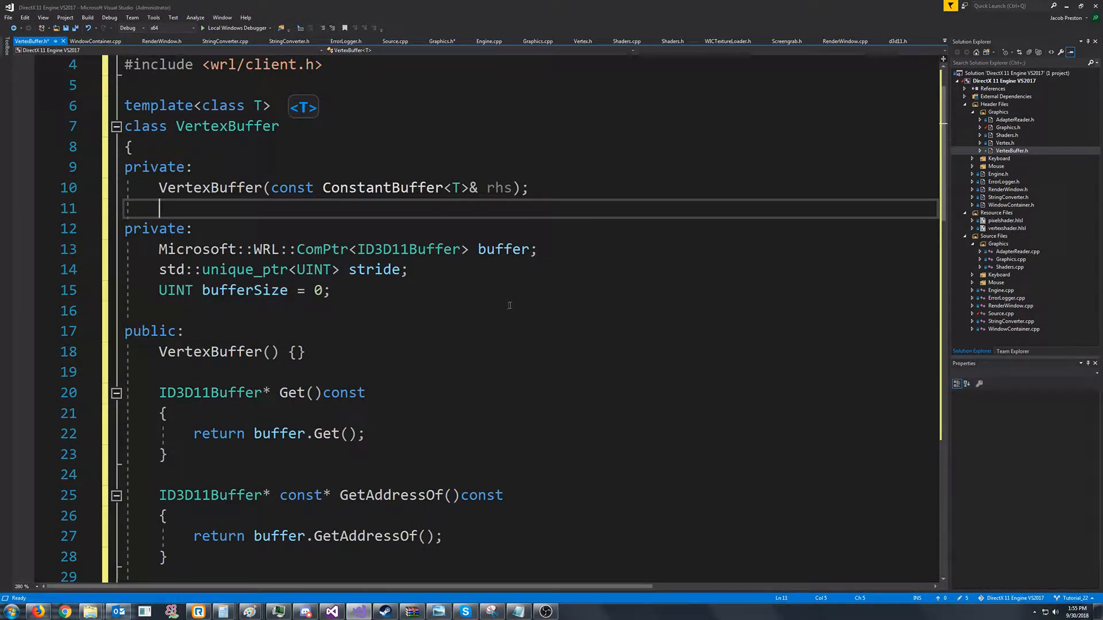
{"action": "mouse_move", "coordinate": [243, 290]}
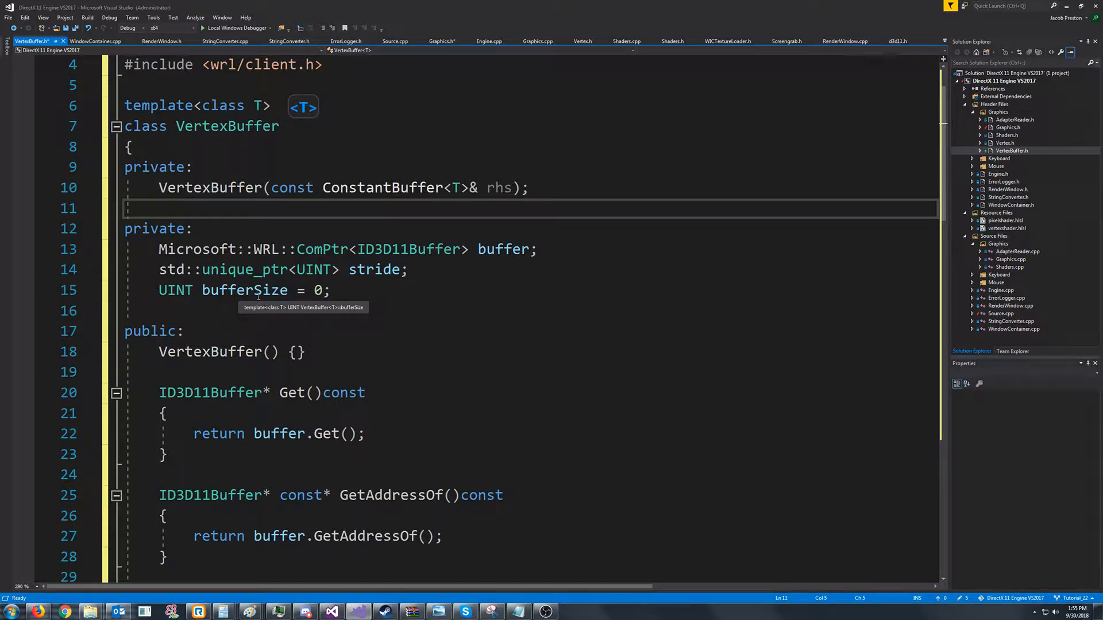
{"action": "mouse_move", "coordinate": [375, 269]}
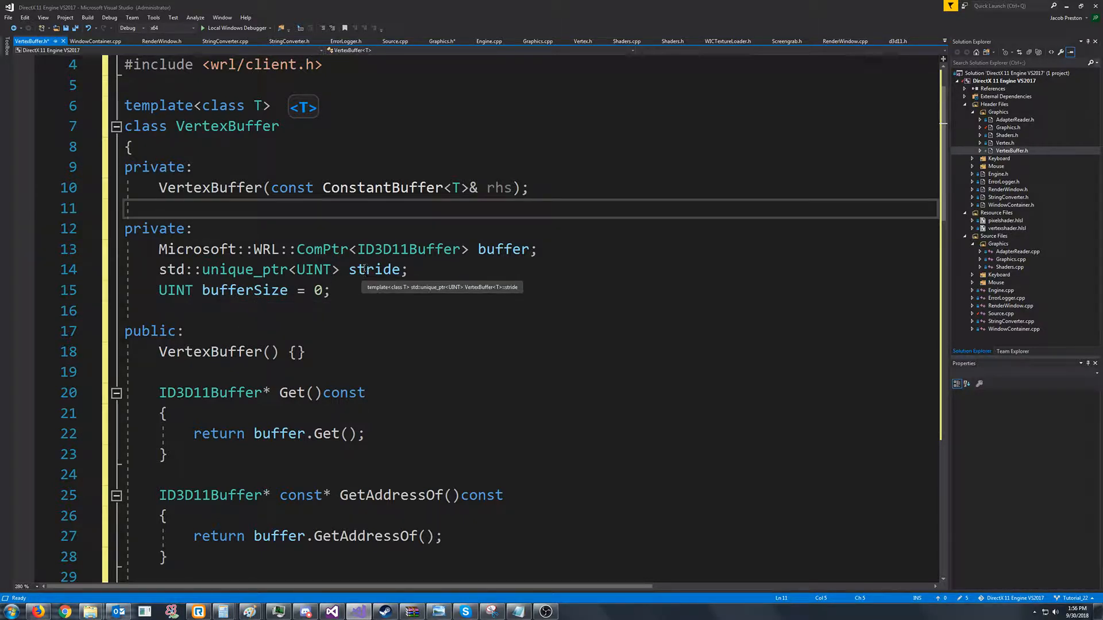
{"action": "mouse_move", "coordinate": [507, 249]}
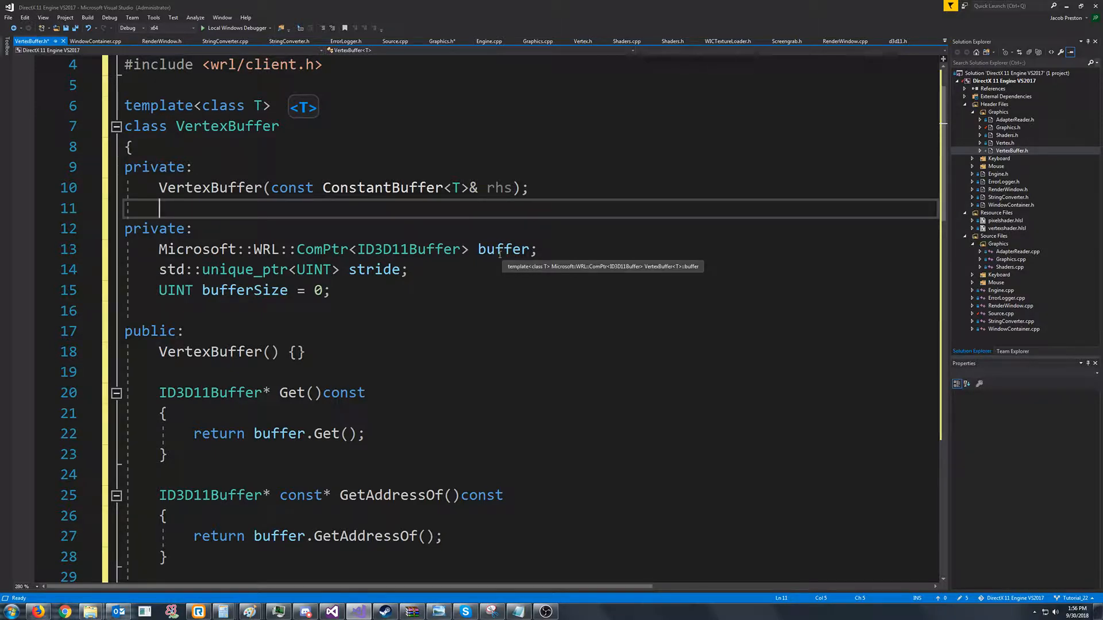
{"action": "mouse_move", "coordinate": [481, 273]}
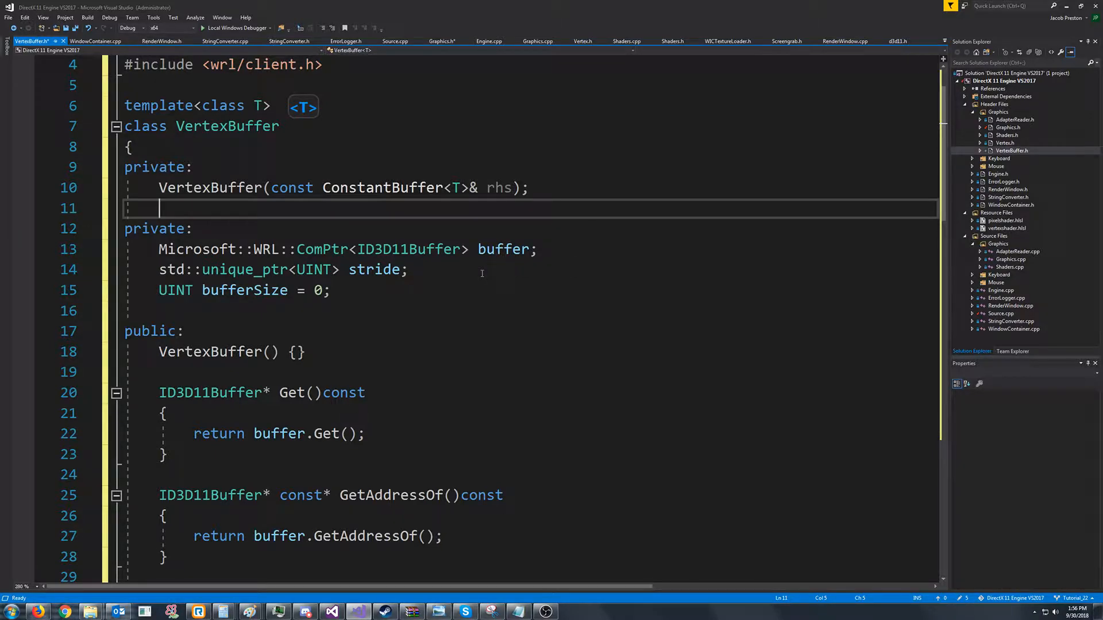
{"action": "scroll", "scroll_direction": "down", "scroll_amount": 3}
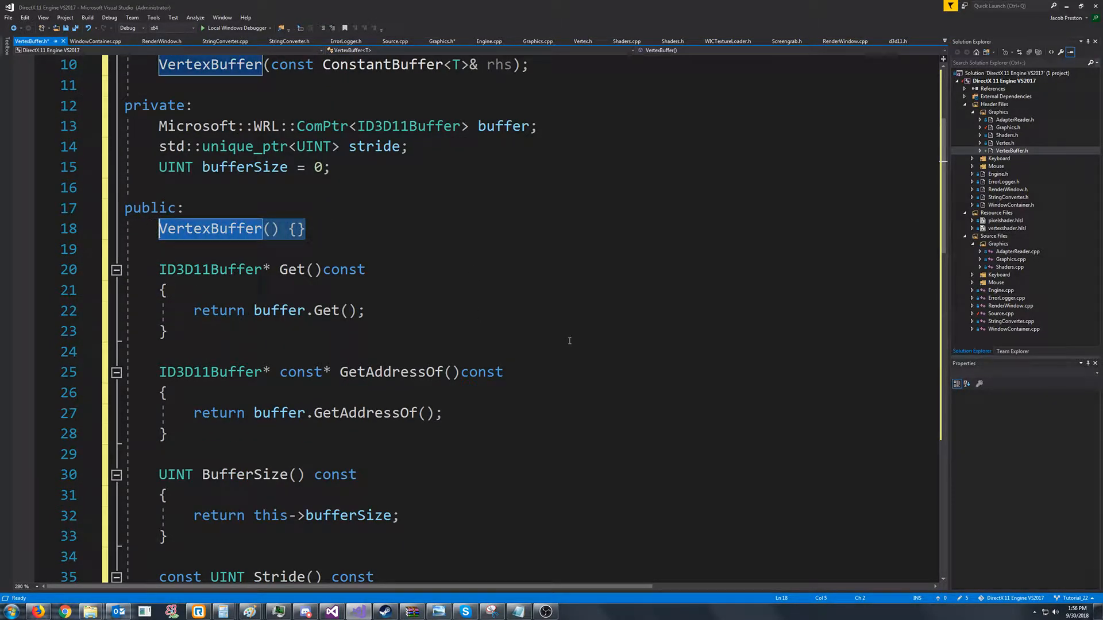
{"action": "mouse_move", "coordinate": [242, 340]}
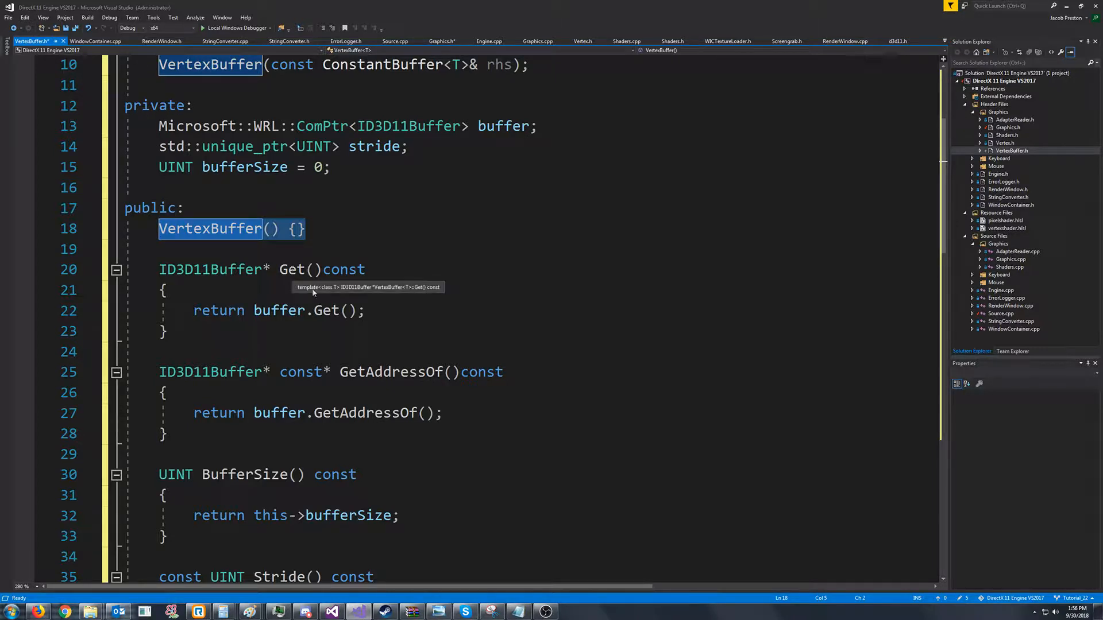
{"action": "mouse_move", "coordinate": [296, 321]}
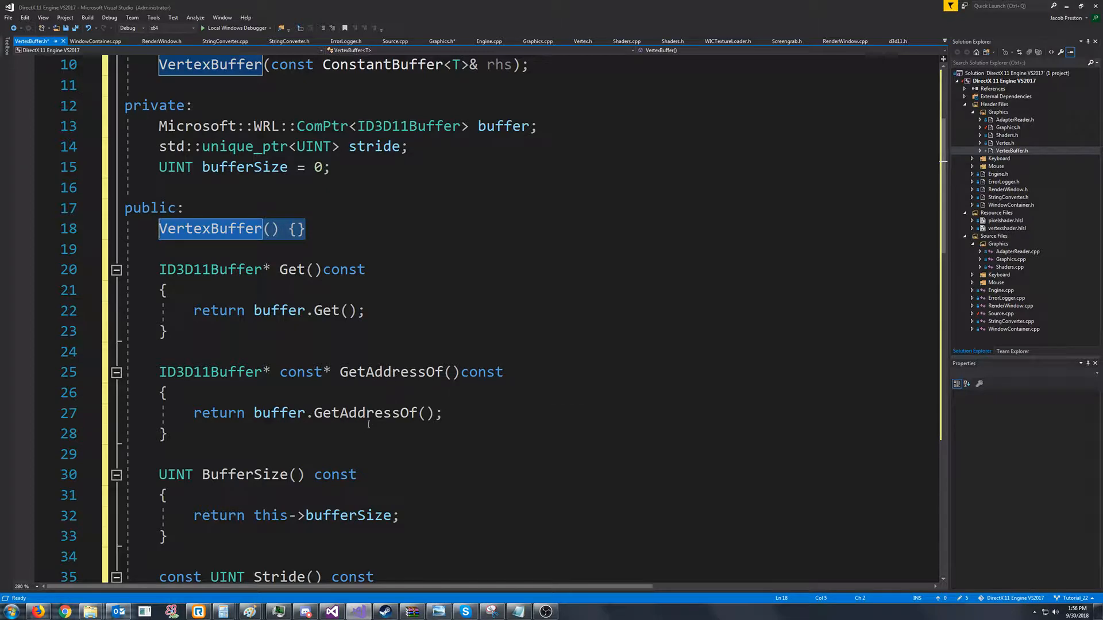
{"action": "scroll", "scroll_direction": "down", "scroll_amount": 3}
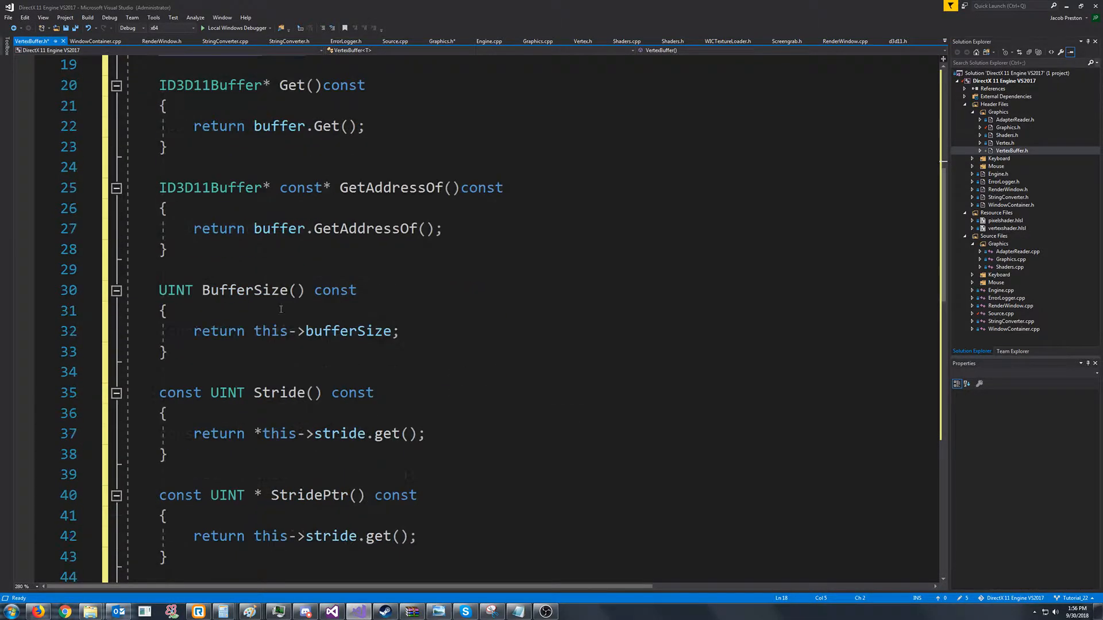
{"action": "scroll", "scroll_direction": "down", "scroll_amount": 3}
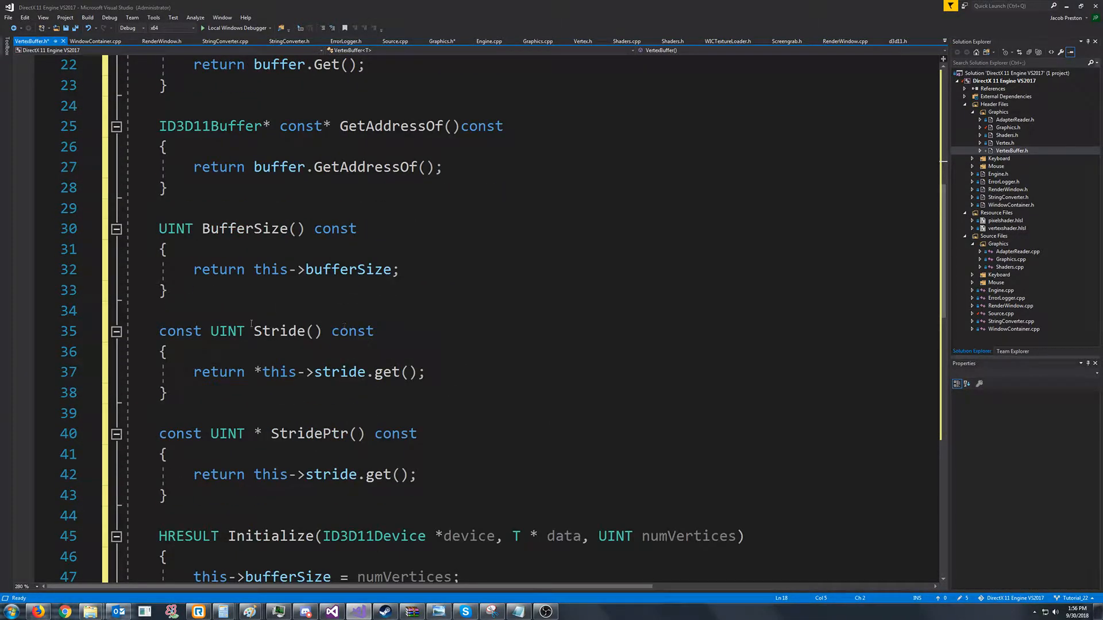
{"action": "mouse_move", "coordinate": [310, 433]}
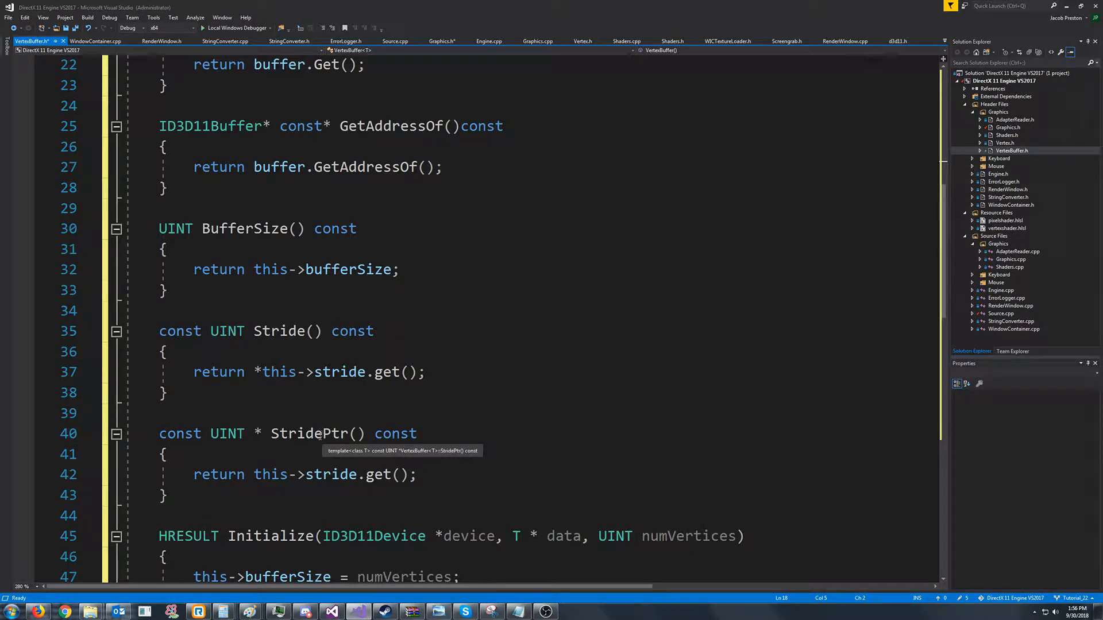
{"action": "left_click", "coordinate": [163, 494]}
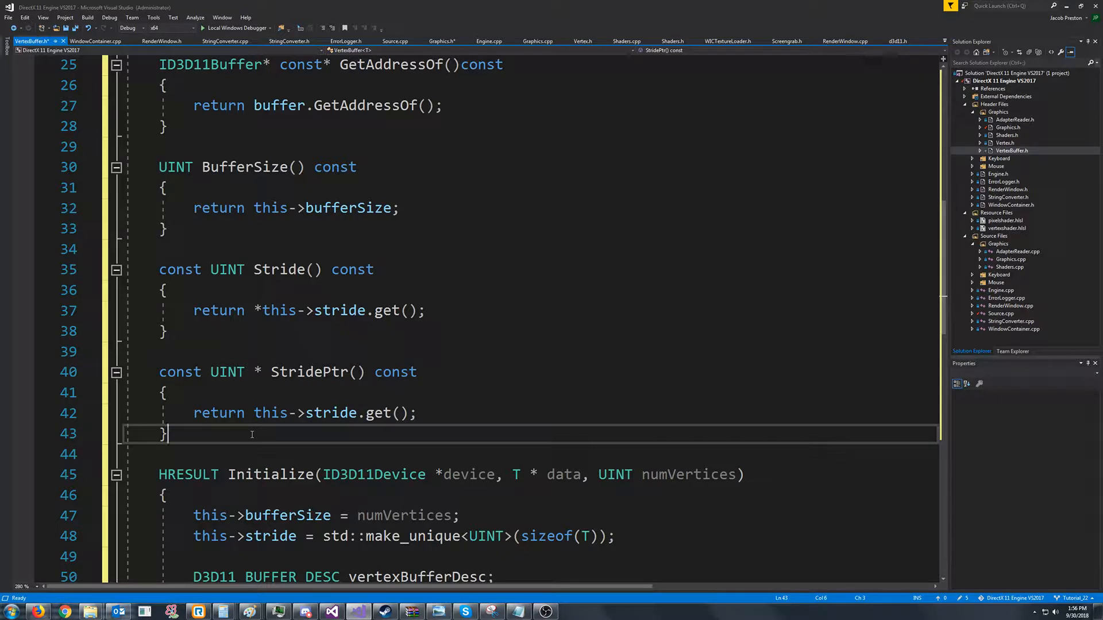
{"action": "double_click", "coordinate": [227, 371]}
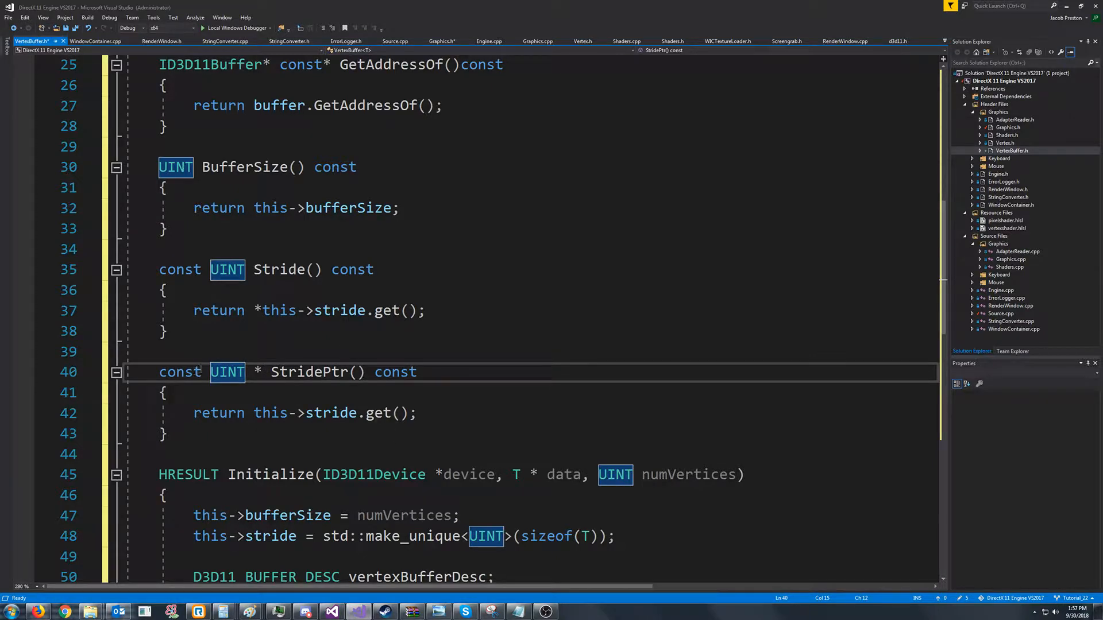
Review VertexBuffer::Initialize, inspecting T, numVertices, data and the CreateBuffer call
{"action": "scroll", "scroll_direction": "down", "scroll_amount": 3}
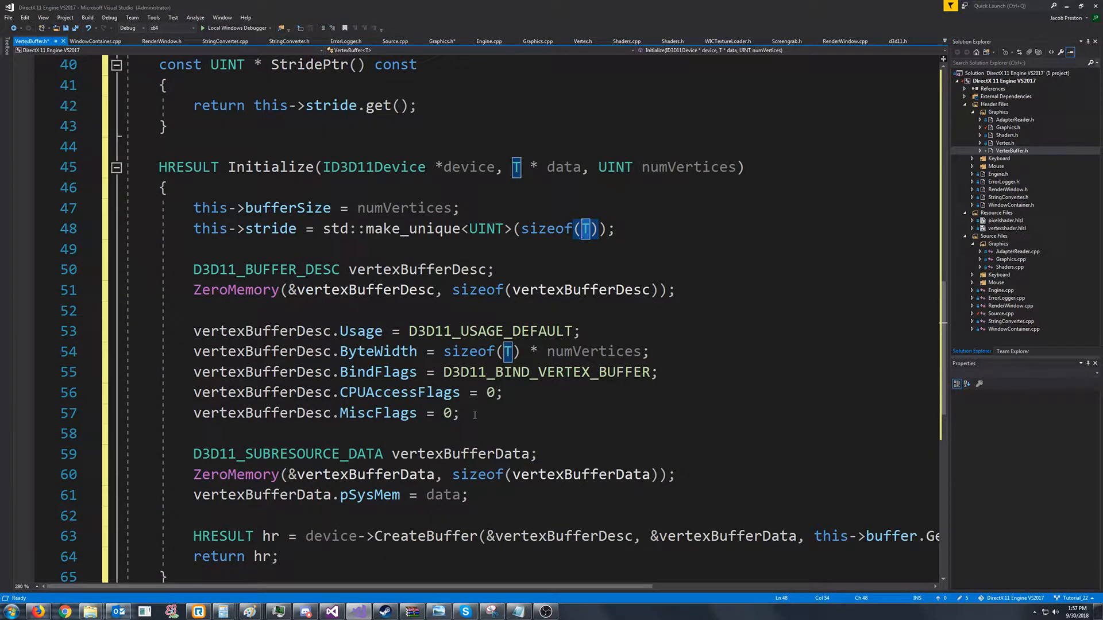
{"action": "left_click", "coordinate": [505, 351]}
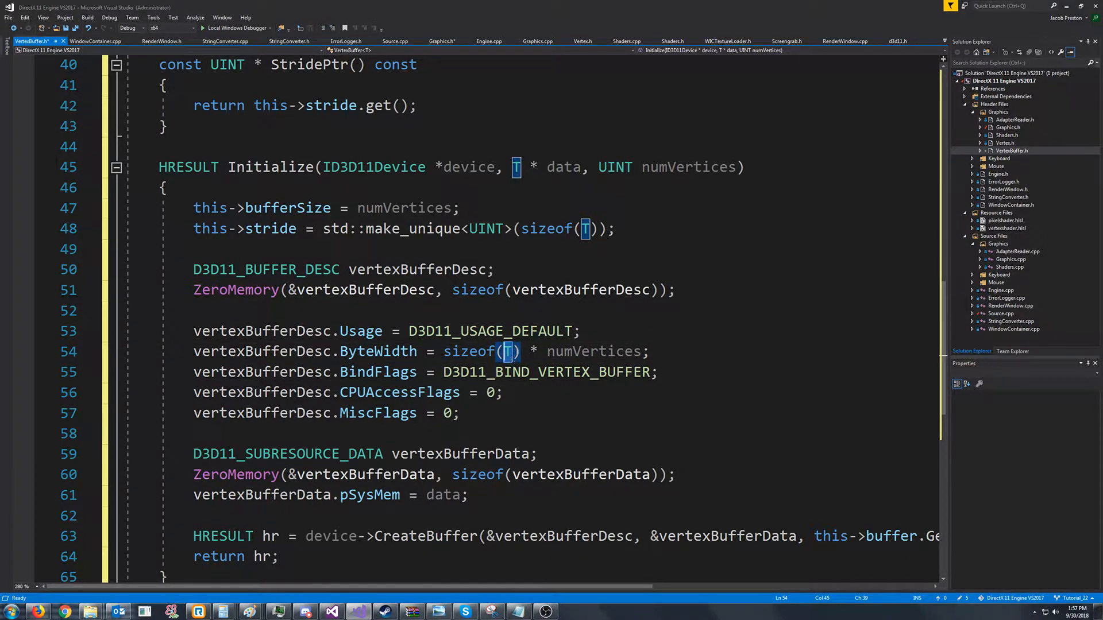
{"action": "double_click", "coordinate": [594, 352]}
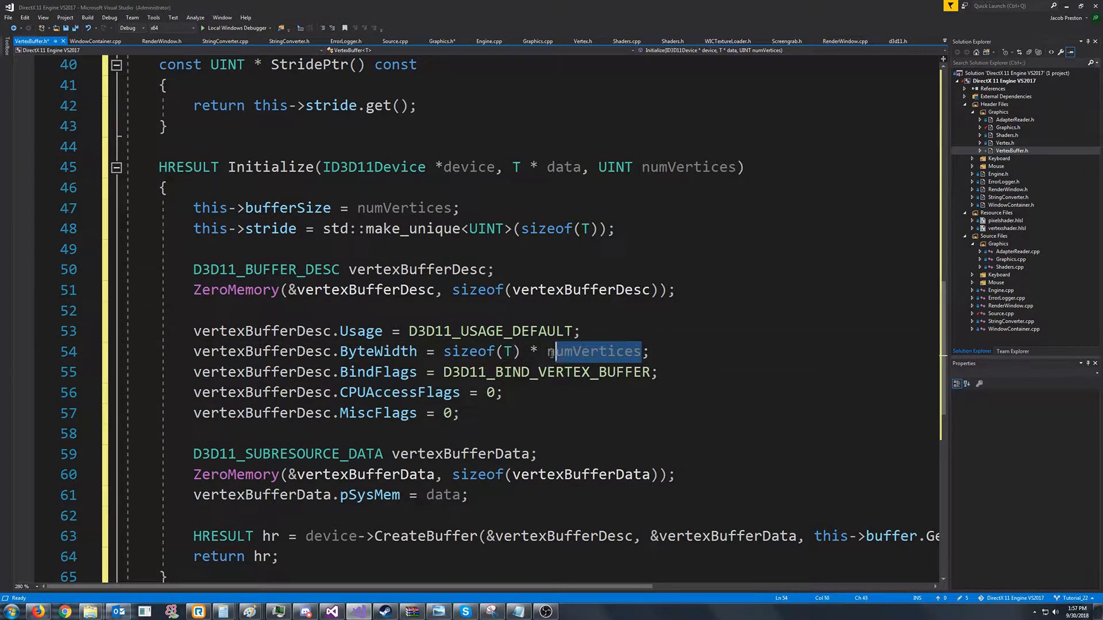
{"action": "double_click", "coordinate": [594, 352]}
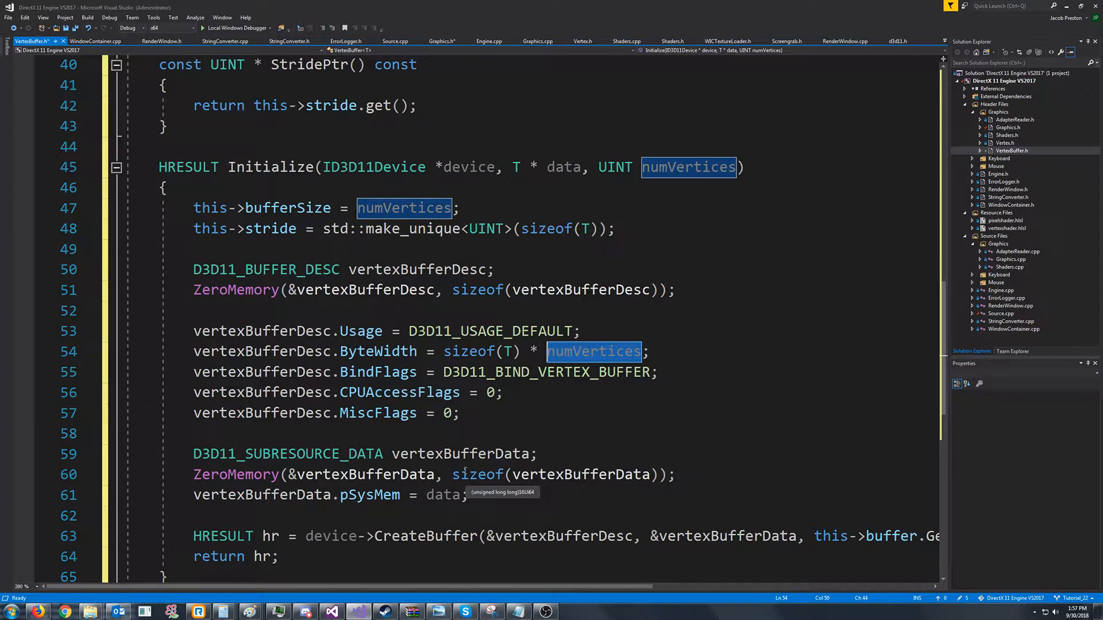
{"action": "left_click", "coordinate": [496, 414]}
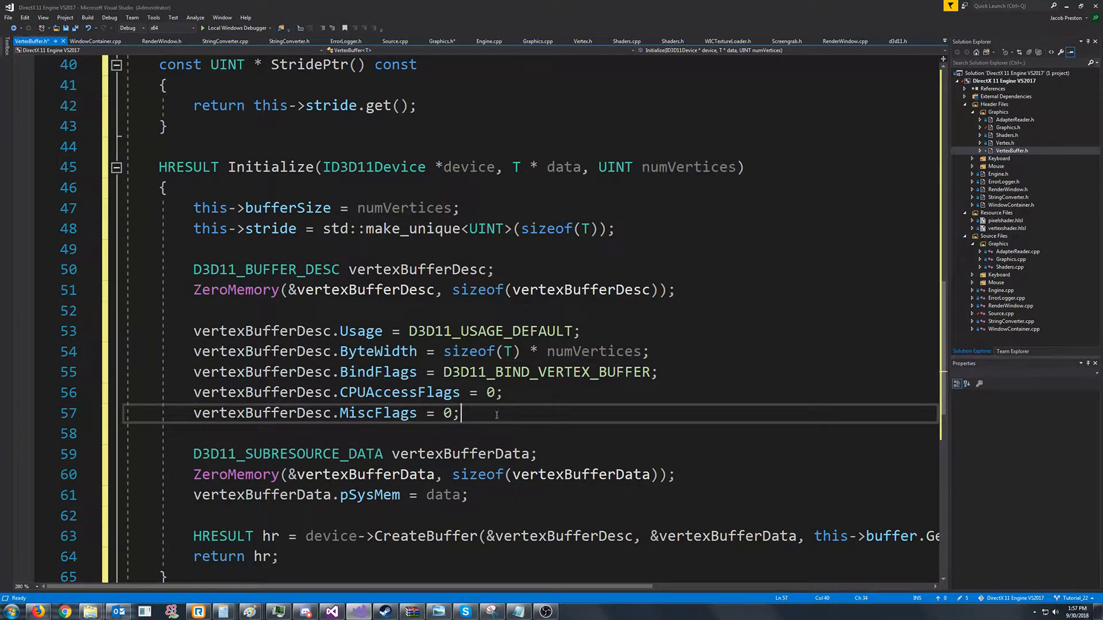
{"action": "scroll", "scroll_direction": "down", "scroll_amount": 3}
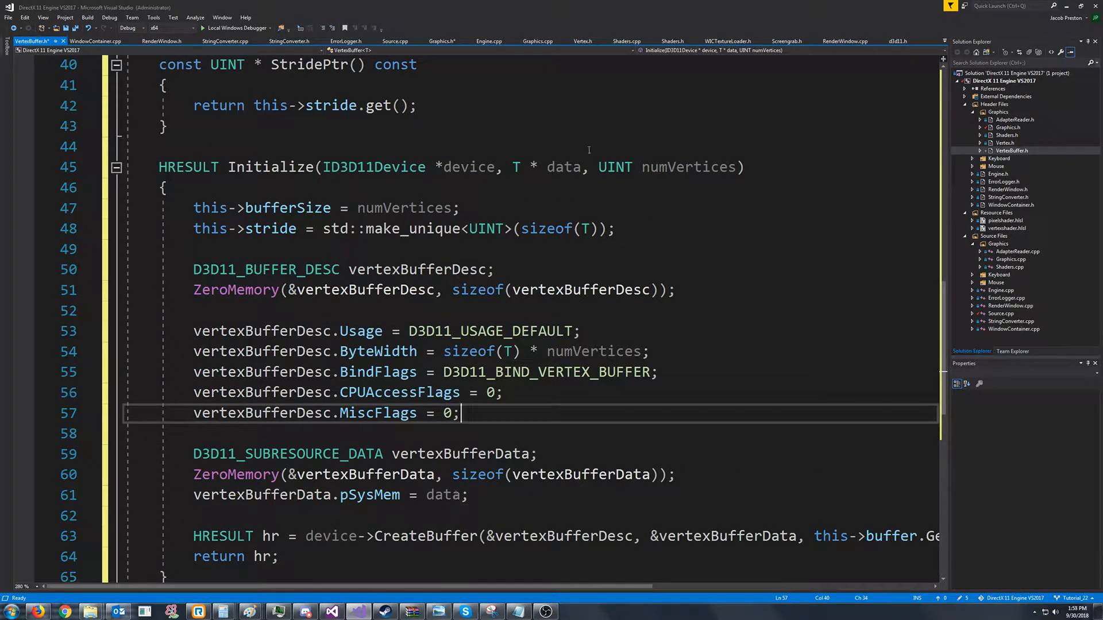
{"action": "double_click", "coordinate": [441, 494]}
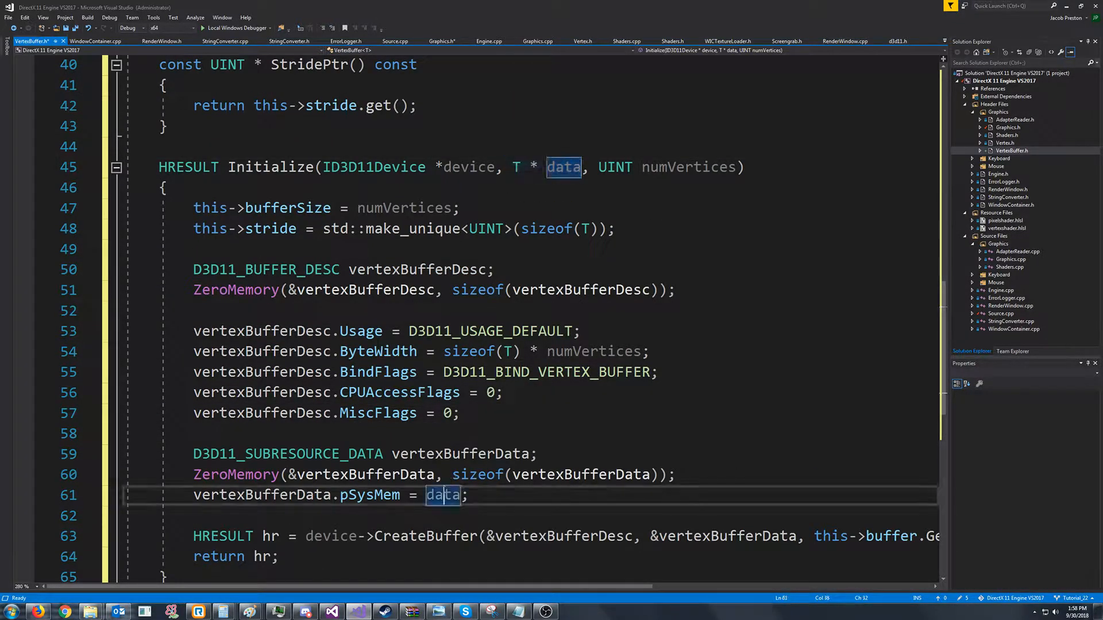
{"action": "left_click", "coordinate": [467, 494]}
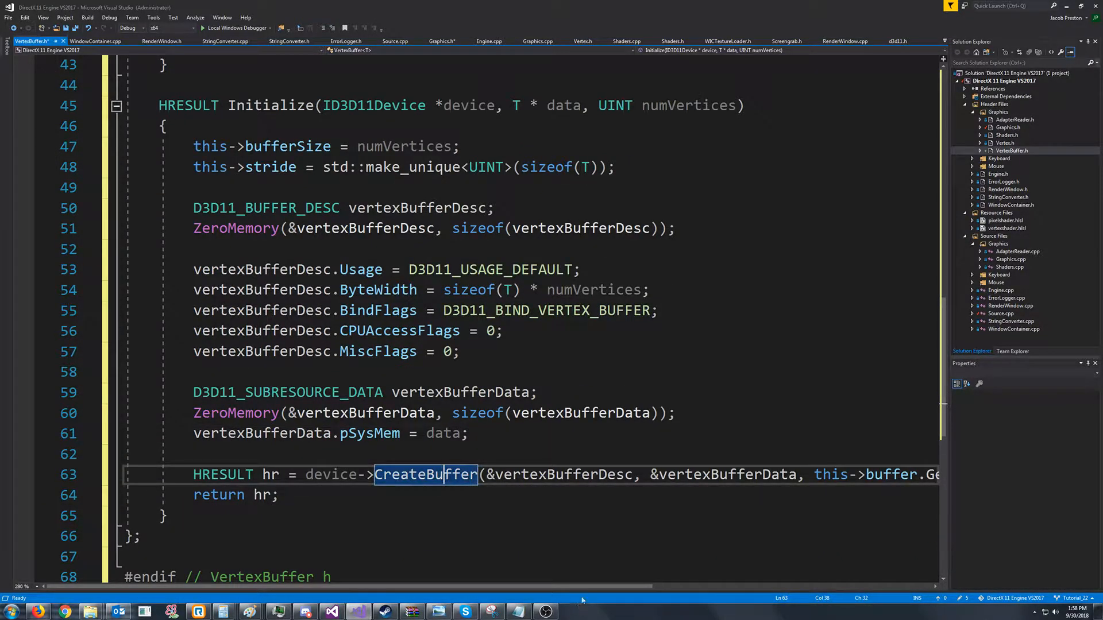
{"action": "mouse_move", "coordinate": [537, 603]}
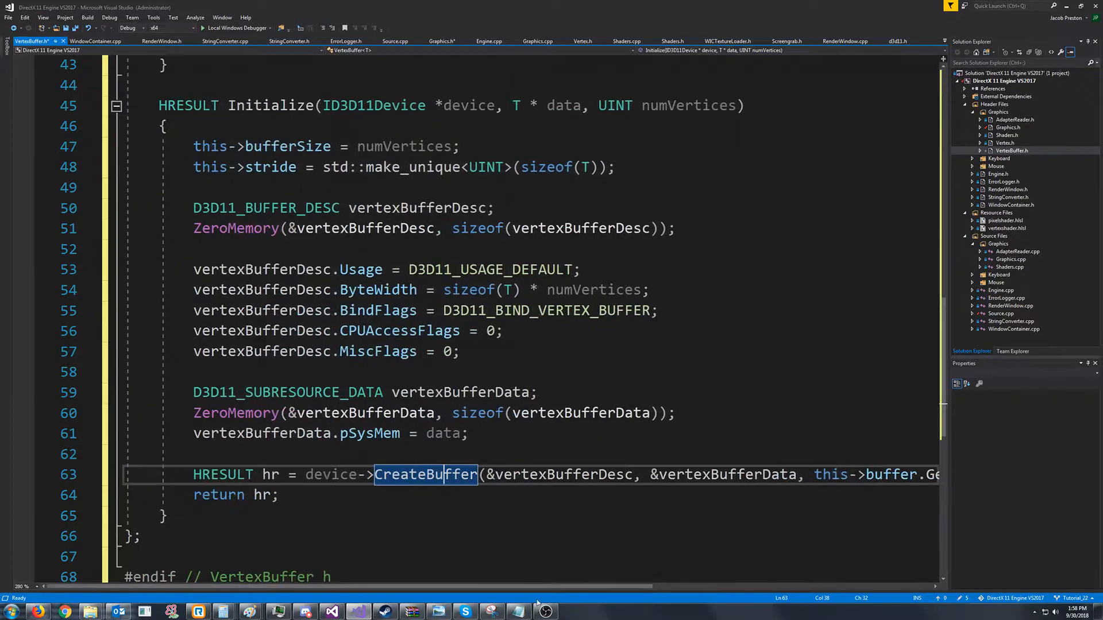
Switch to the Graphics.h header
{"action": "left_click", "coordinate": [219, 494]}
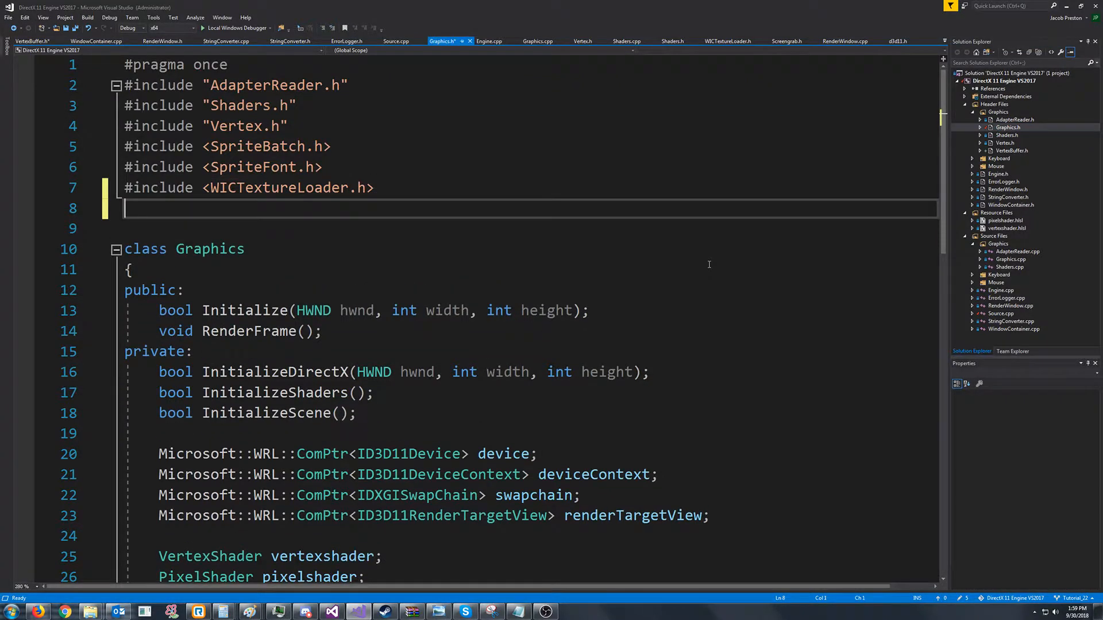
Add #include "VertexBuffer.h" to Graphics.h
{"action": "type", "text": "#include \"Ve"}
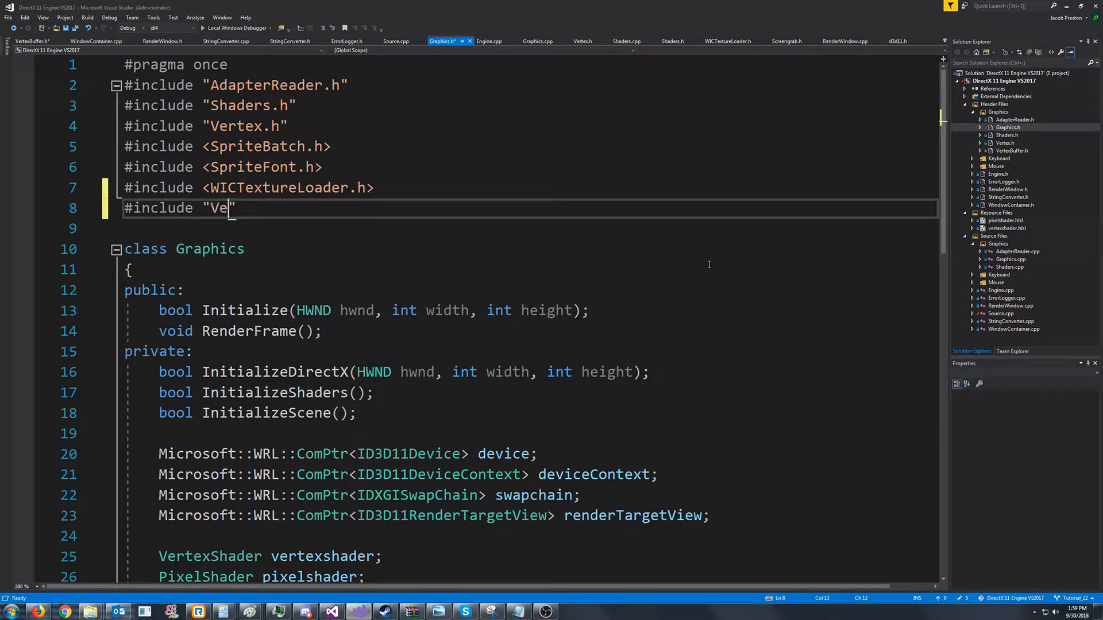
{"action": "type", "text": "rtexBuffer.h"}
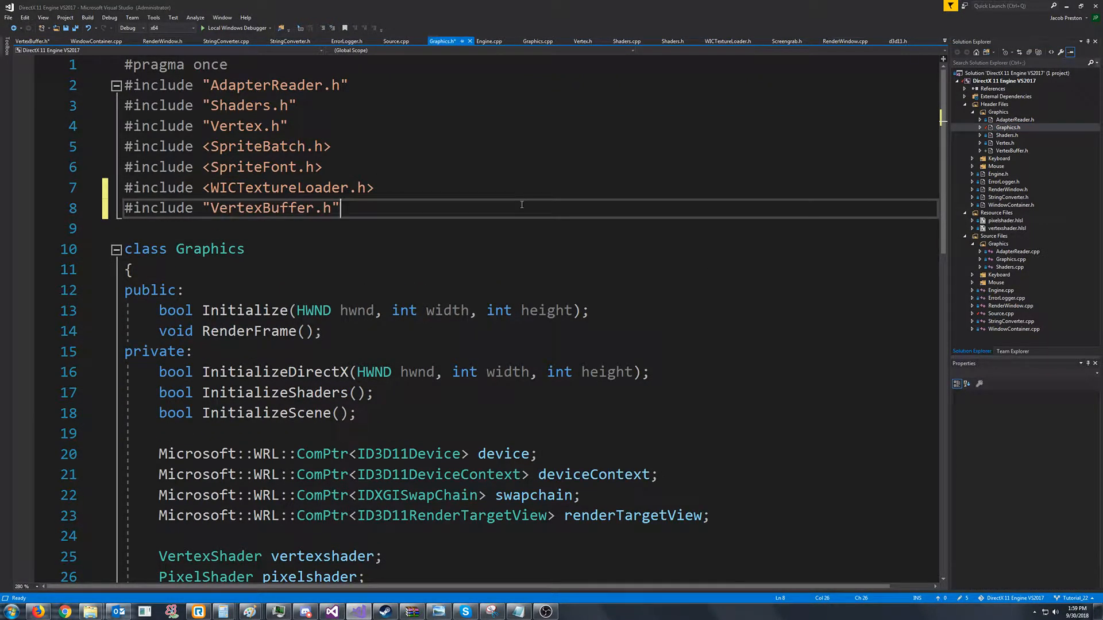
{"action": "scroll", "scroll_direction": "down", "scroll_amount": 3}
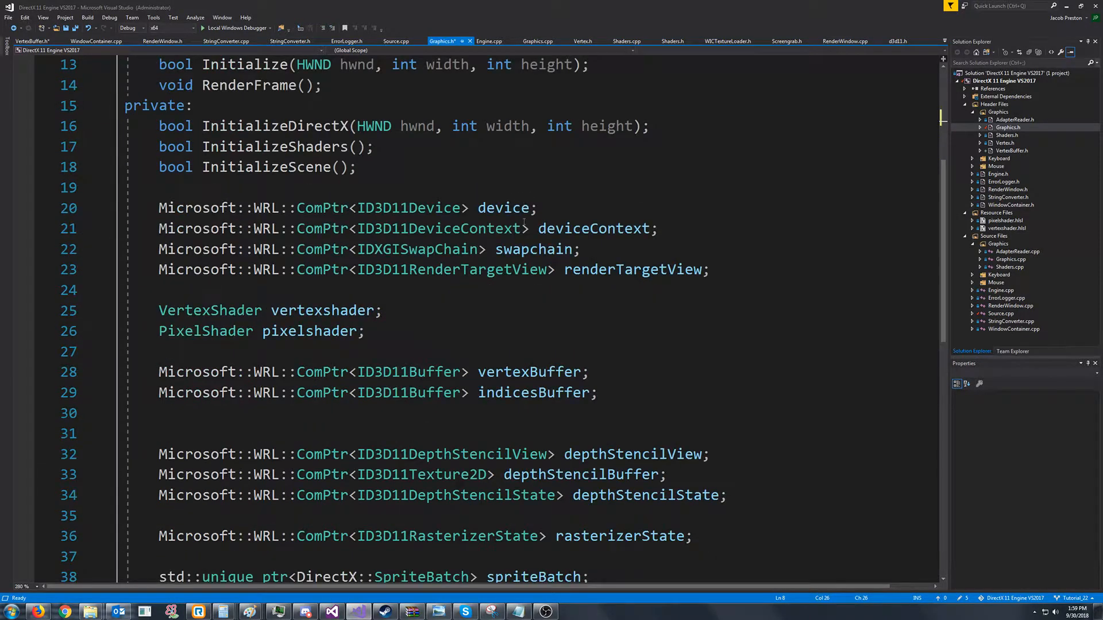
Declare VertexBuffer<Vertex> vertexBuffer and delete the old ComPtr<ID3D11Buffer> member
{"action": "left_click", "coordinate": [587, 373]}
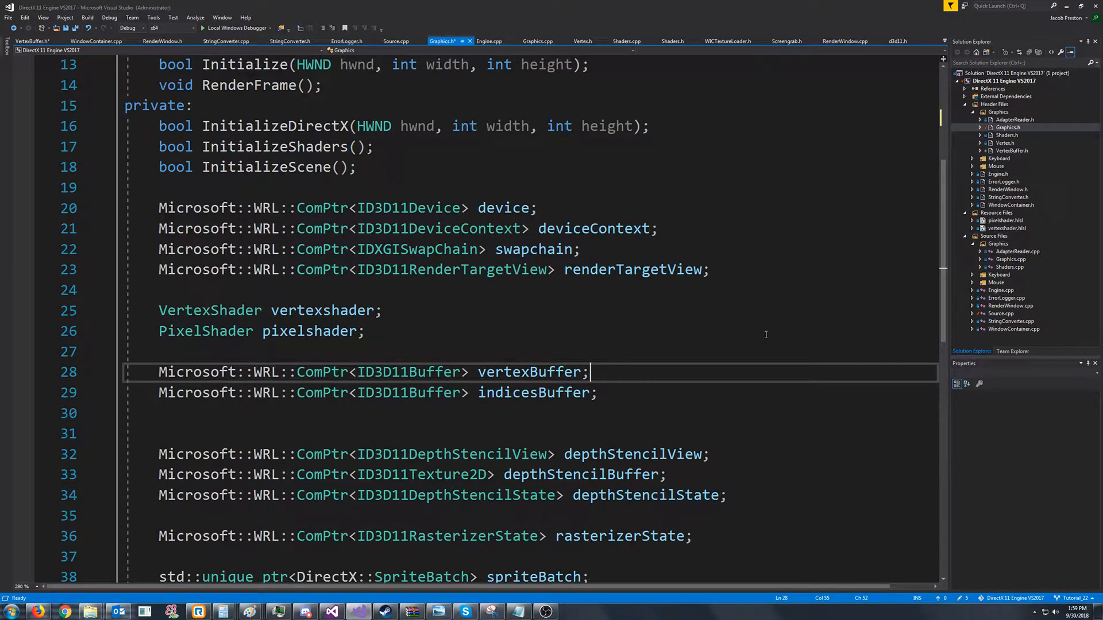
{"action": "type", "text": "VertexBuffer<"}
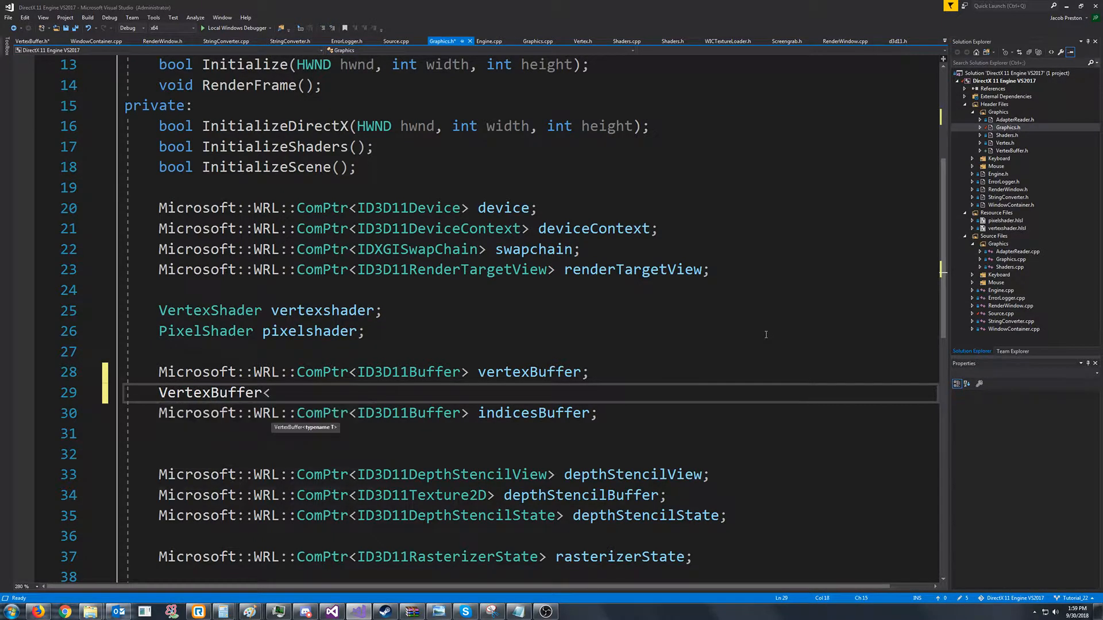
{"action": "type", "text": "Vertex>"}
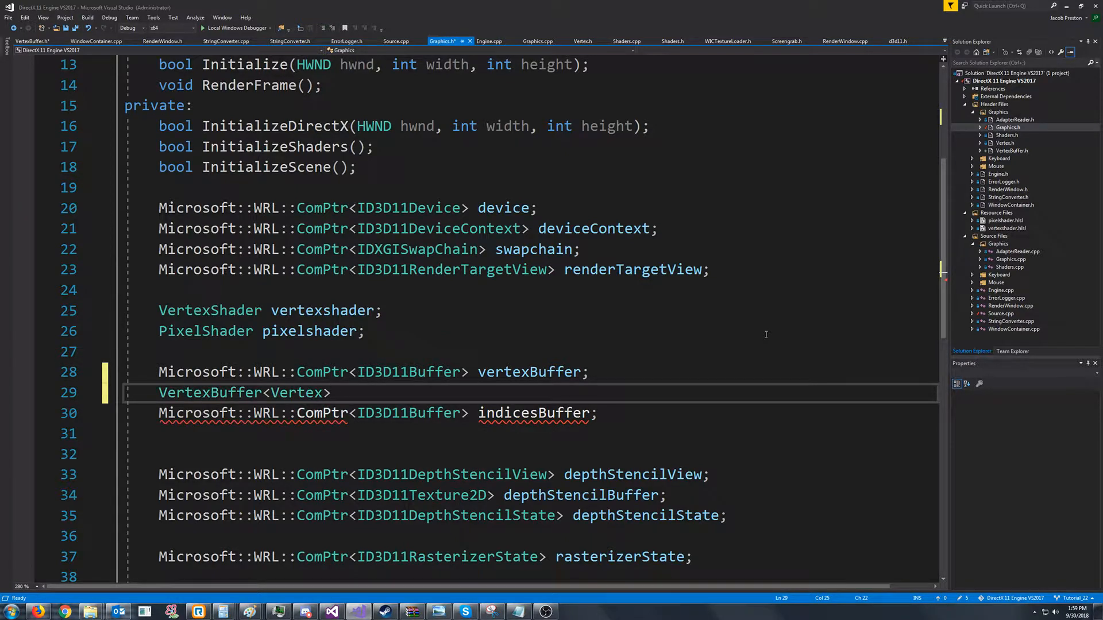
{"action": "type", "text": "verte"}
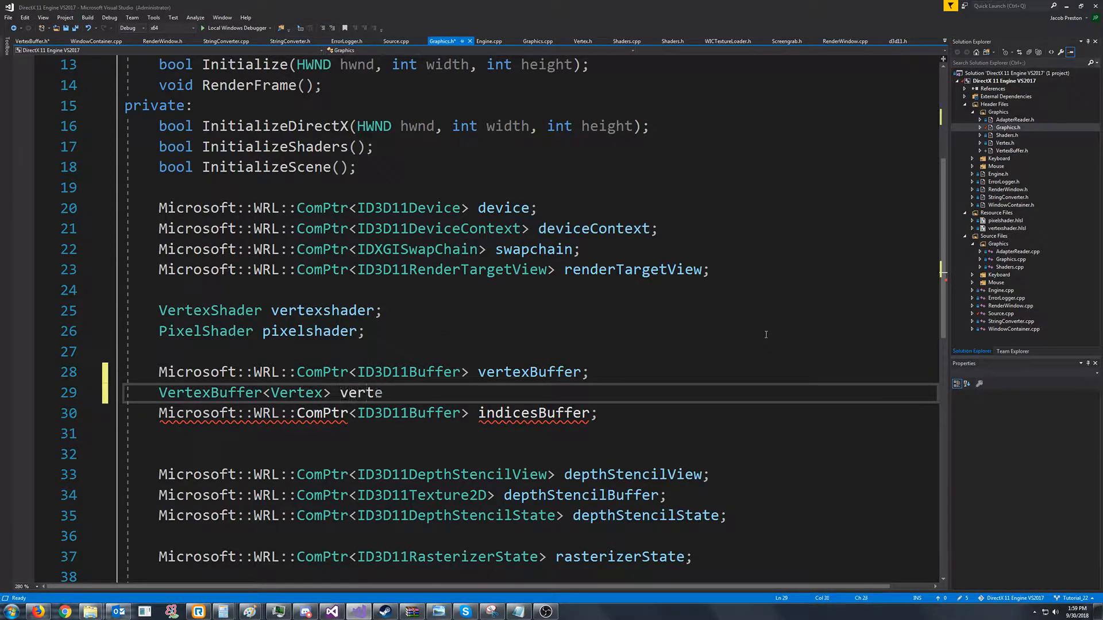
{"action": "type", "text": "xBuffer;"}
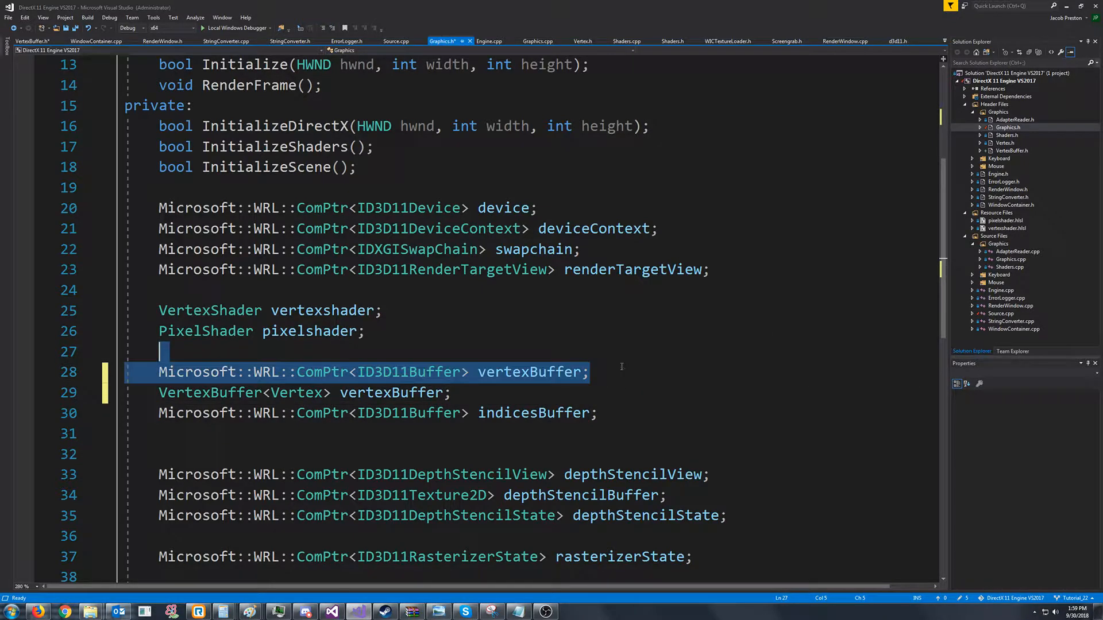
{"action": "key", "text": "Delete"}
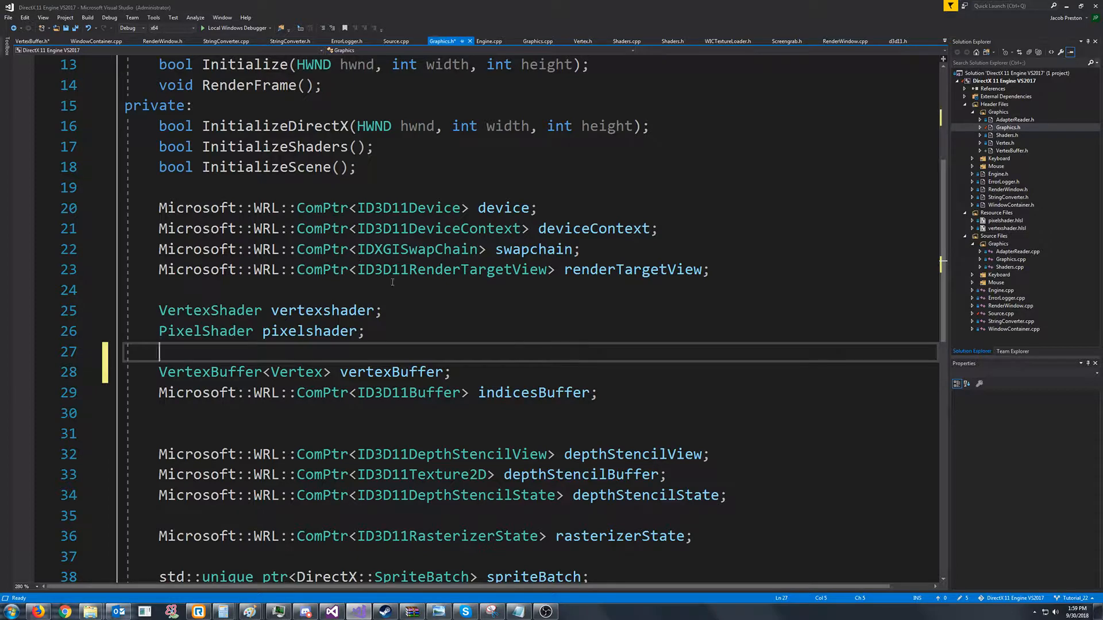
Locate the old CreateBuffer call in Graphics.cpp InitializeScene to replace it
{"action": "left_click", "coordinate": [537, 42]}
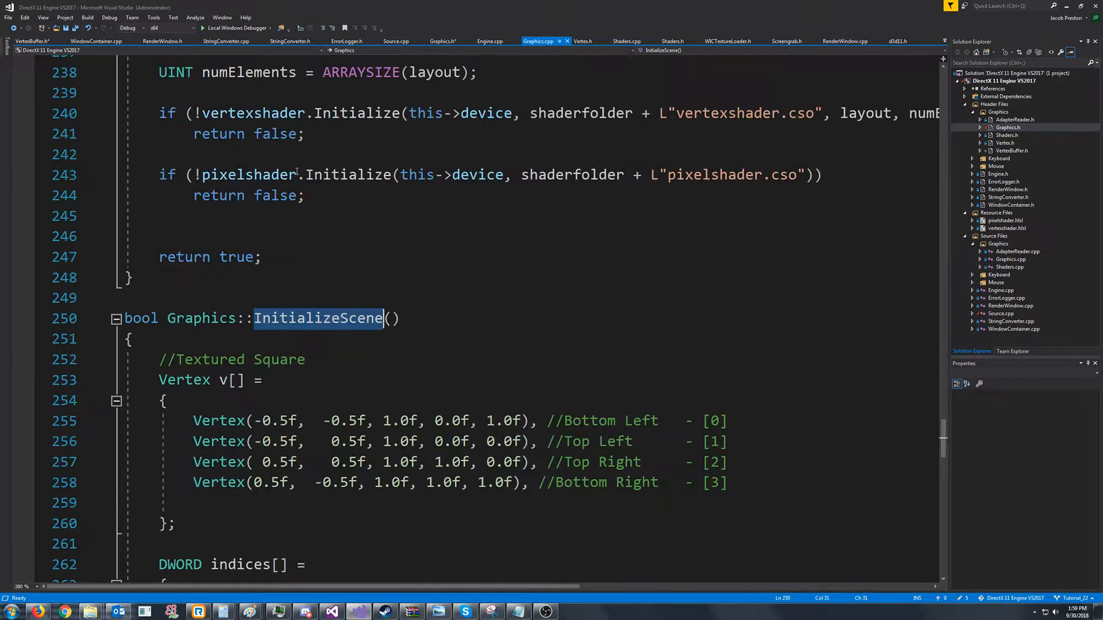
{"action": "scroll", "scroll_direction": "down", "scroll_amount": 3}
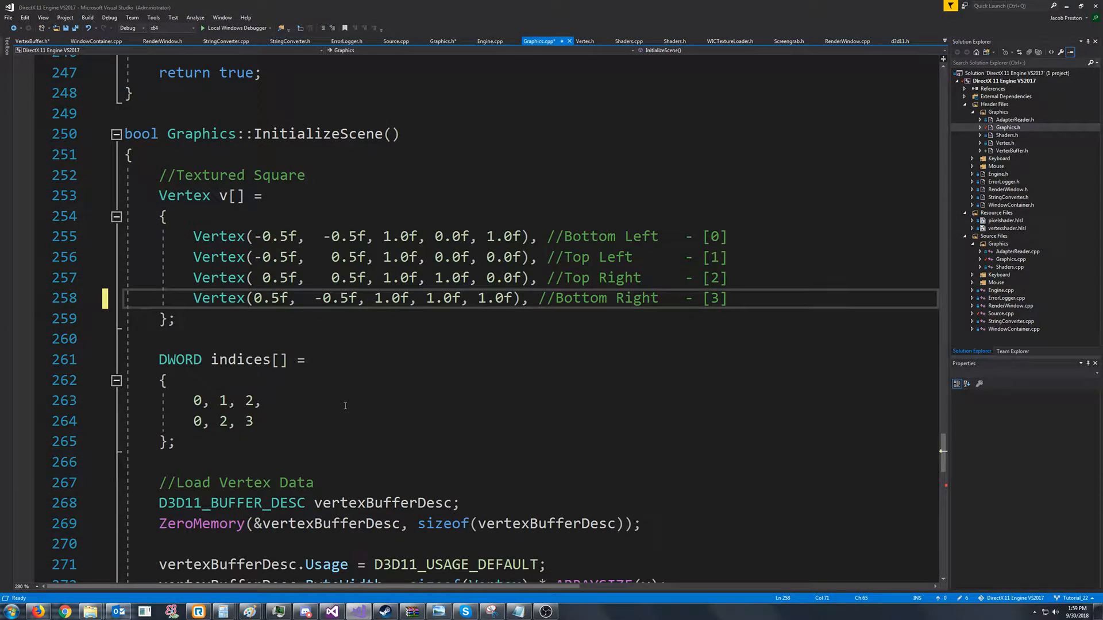
{"action": "scroll", "scroll_direction": "down", "scroll_amount": 3}
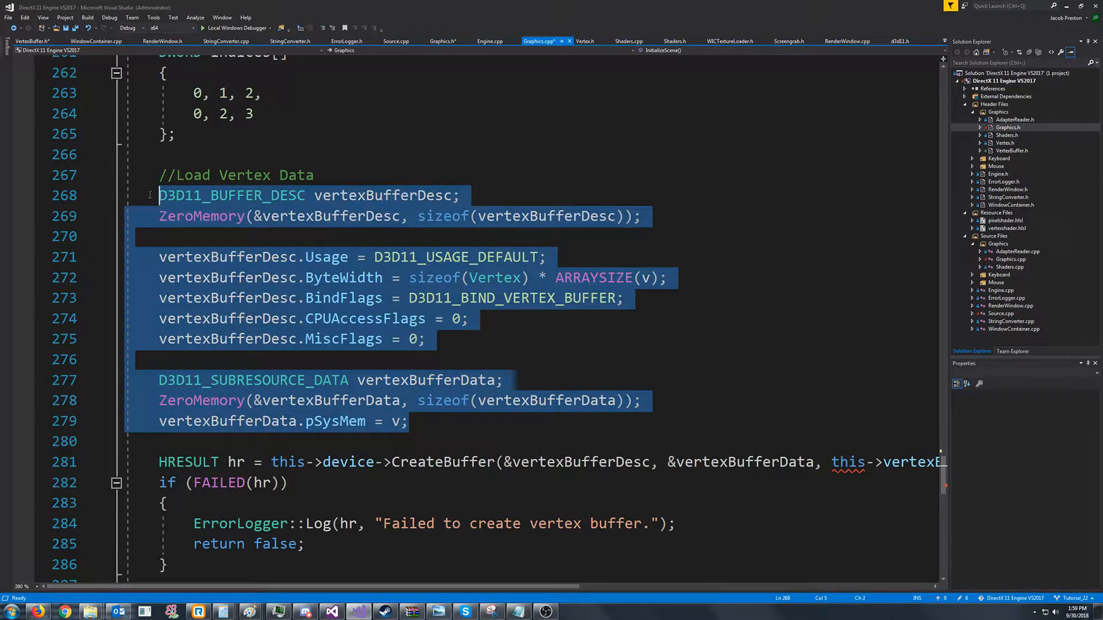
{"action": "left_click", "coordinate": [158, 195]}
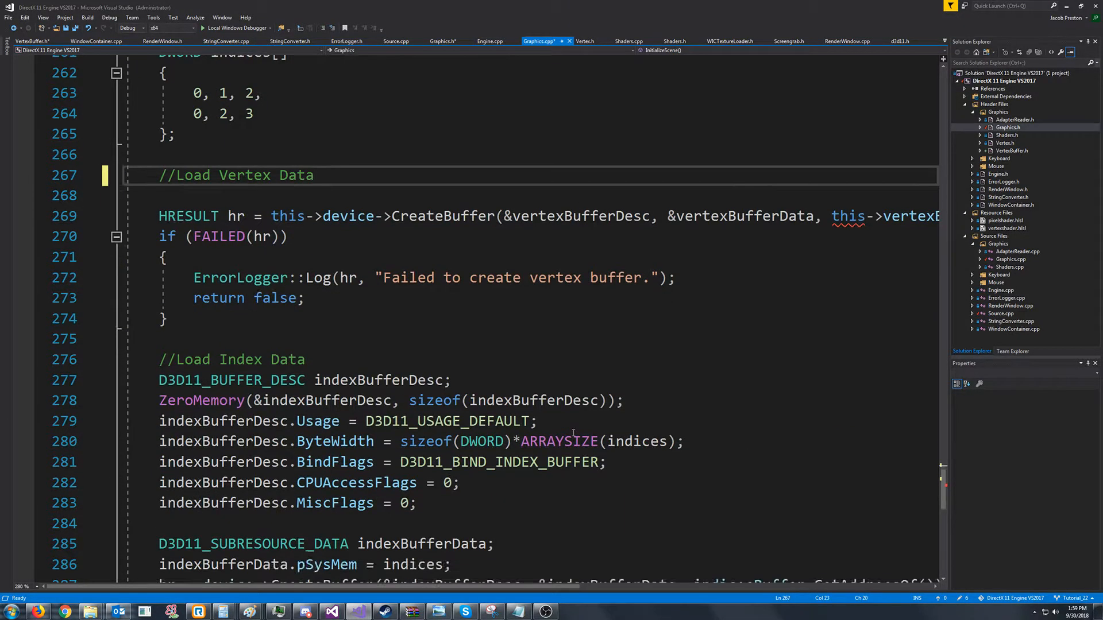
{"action": "scroll", "scroll_direction": "up", "scroll_amount": 3}
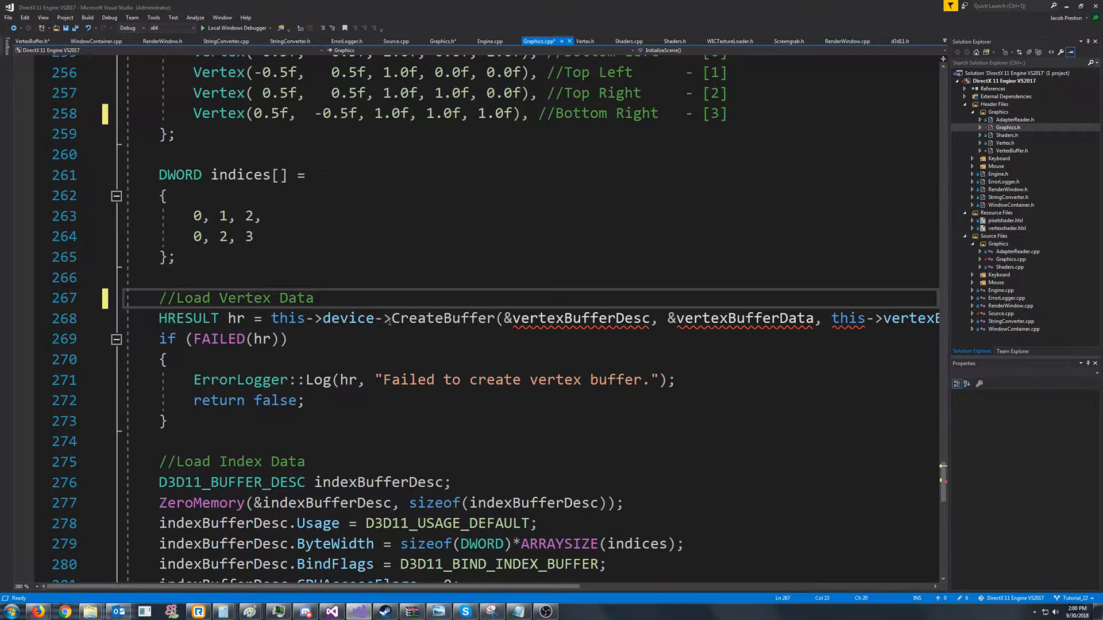
{"action": "double_click", "coordinate": [348, 318]}
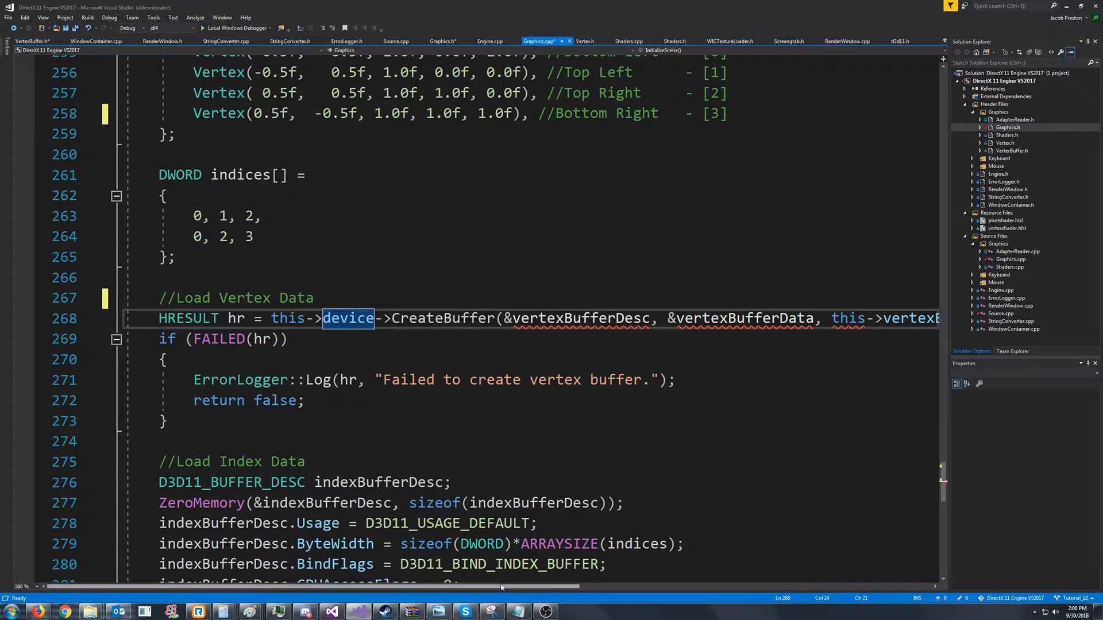
{"action": "scroll", "scroll_direction": "right", "scroll_amount": 3}
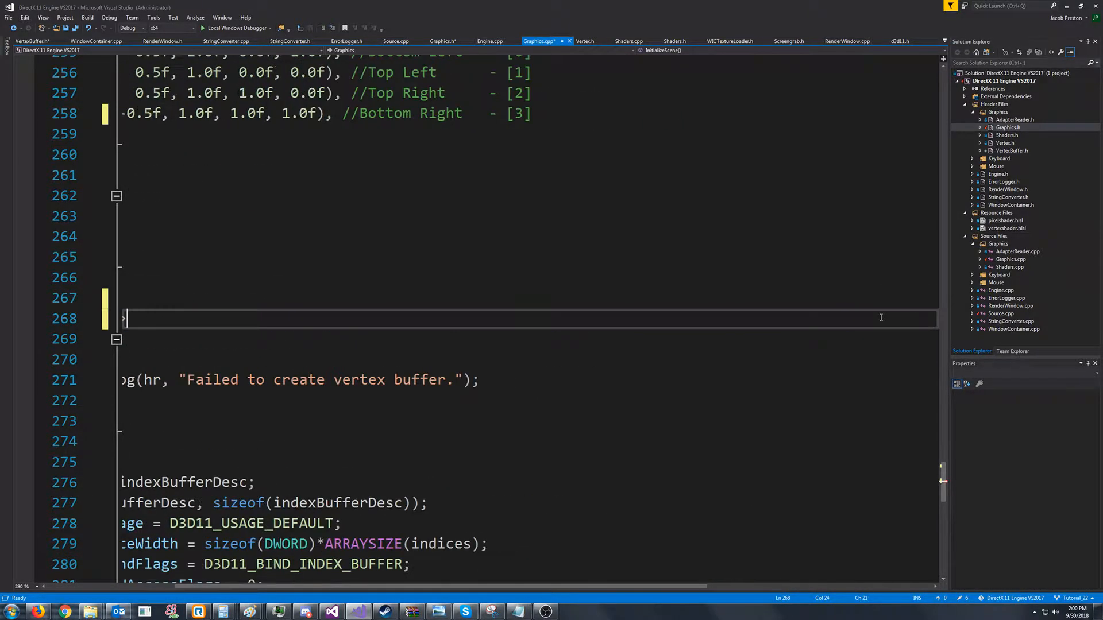
{"action": "scroll", "scroll_direction": "left", "scroll_amount": 3}
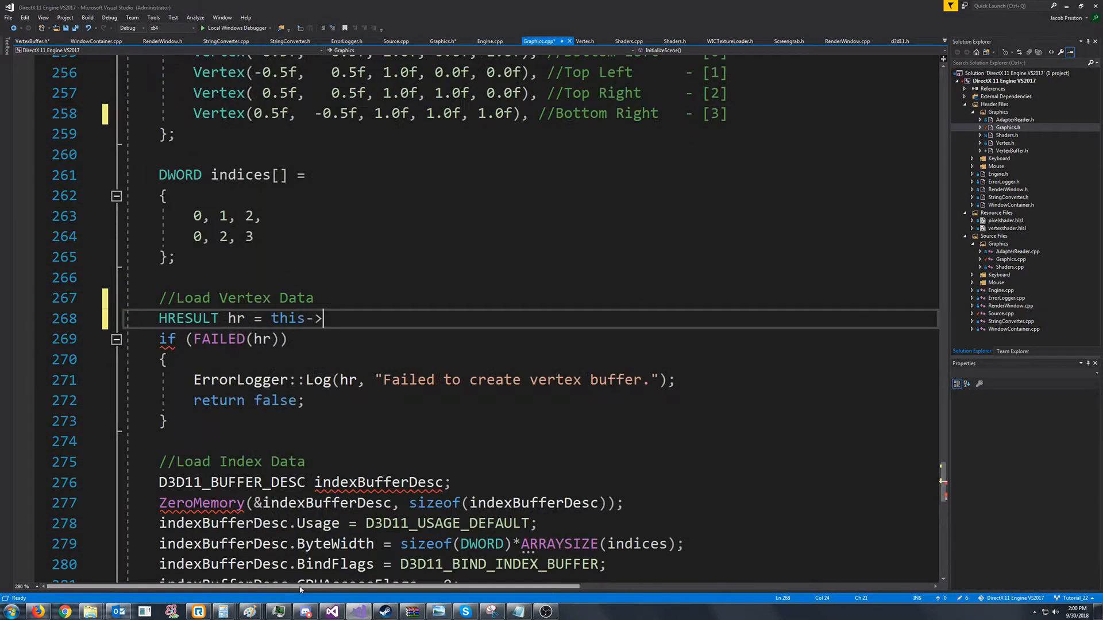
Write this->vertexBuffer.Initialize(this->device.Get(), v, ARRAYSIZE(v)) for the Load Vertex Data step
{"action": "type", "text": "vertexBuffer"}
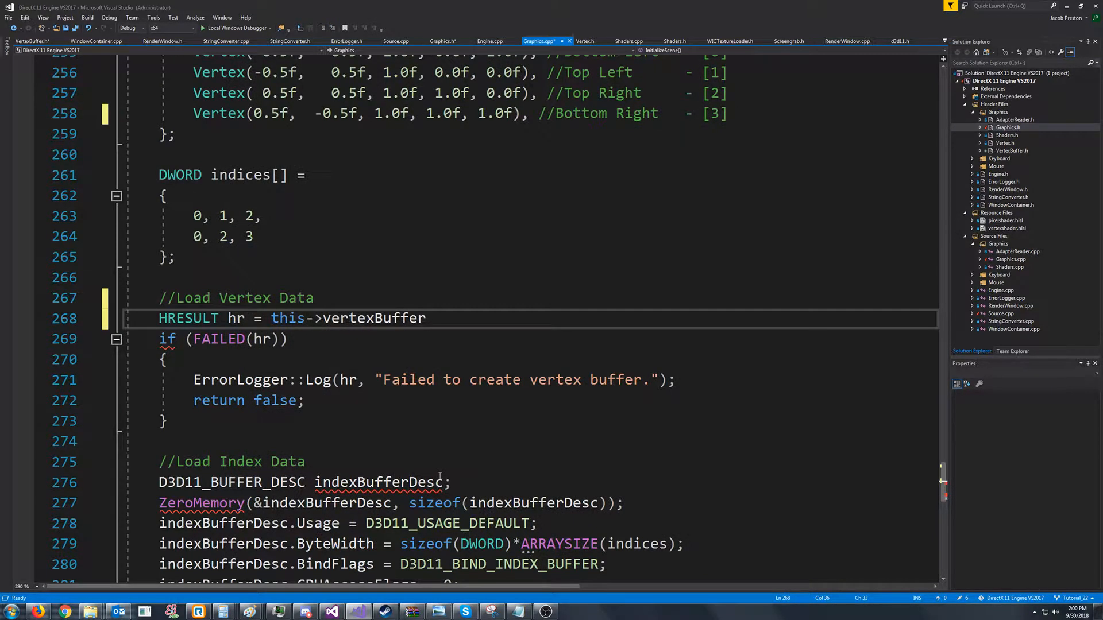
{"action": "type", "text": ".Initialize()"}
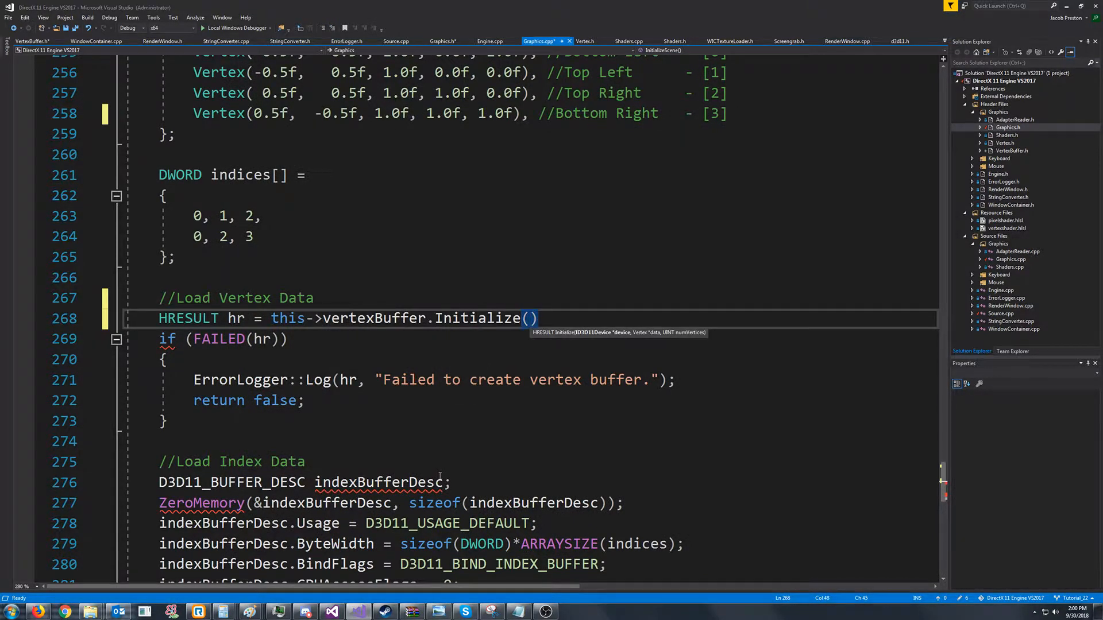
{"action": "type", "text": "this->device.Get("}
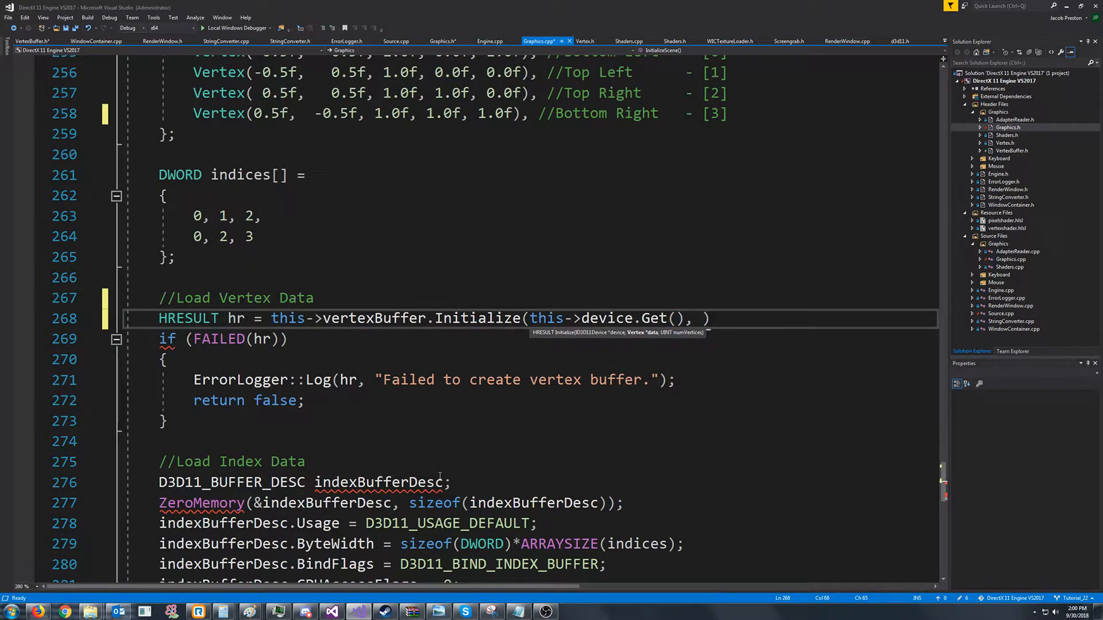
{"action": "scroll", "scroll_direction": "up", "scroll_amount": 3}
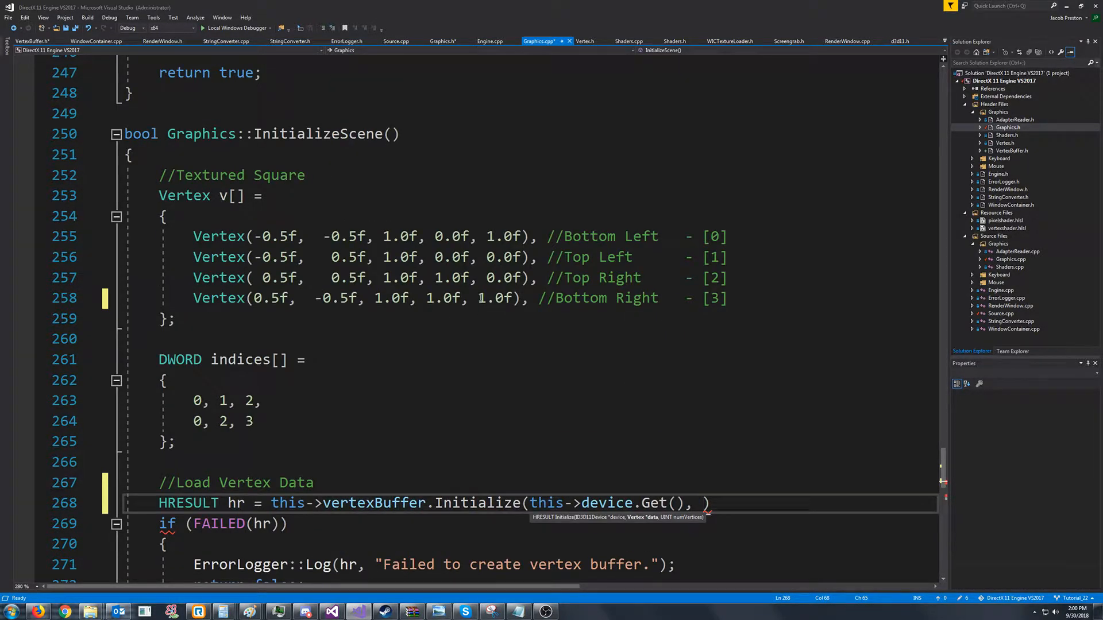
{"action": "type", "text": "v,"}
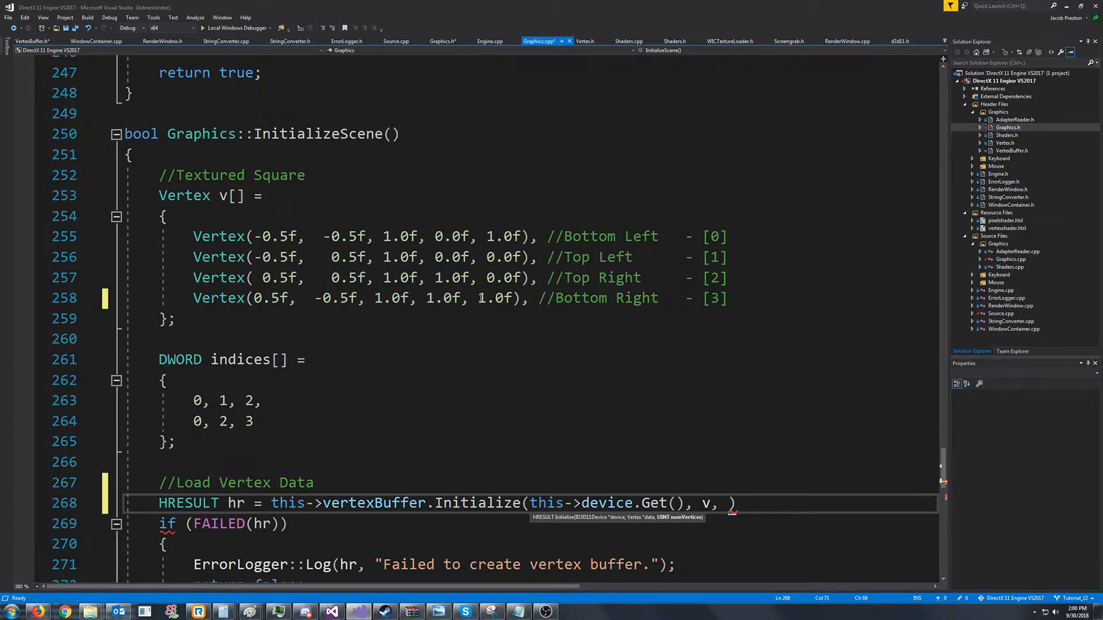
{"action": "type", "text": "ARRAYSIZE(v"}
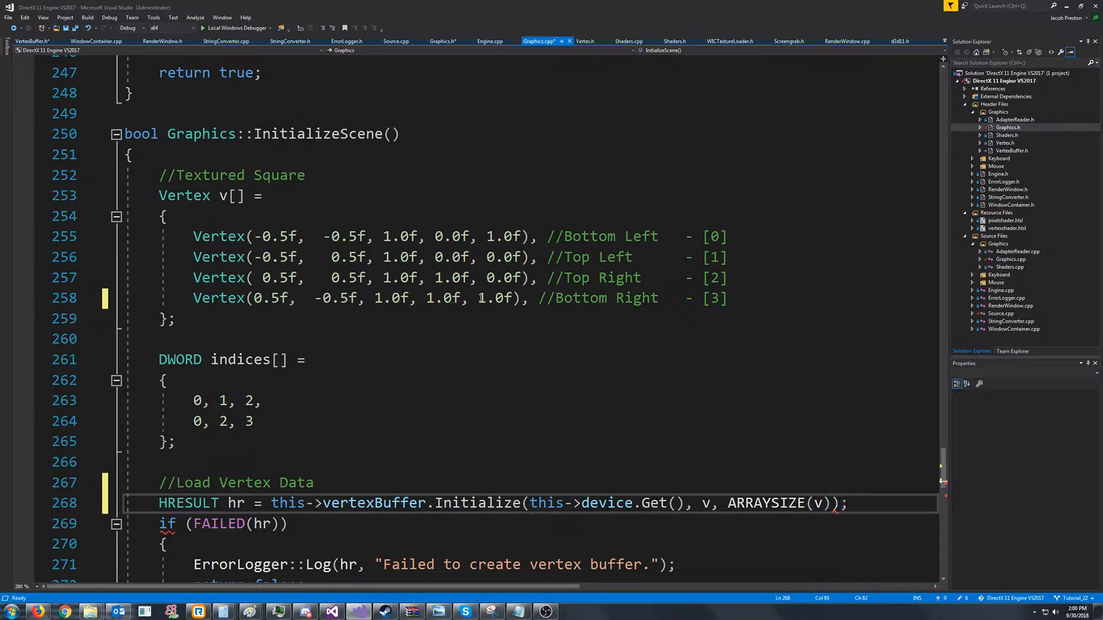
{"action": "mouse_move", "coordinate": [760, 438]}
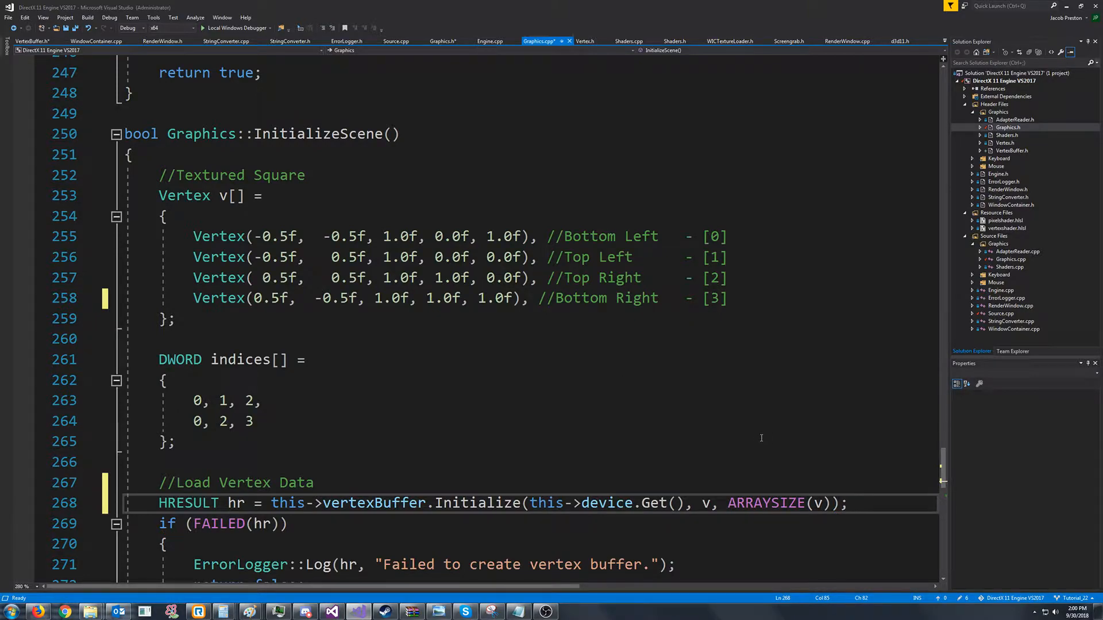
{"action": "scroll", "scroll_direction": "down", "scroll_amount": 3}
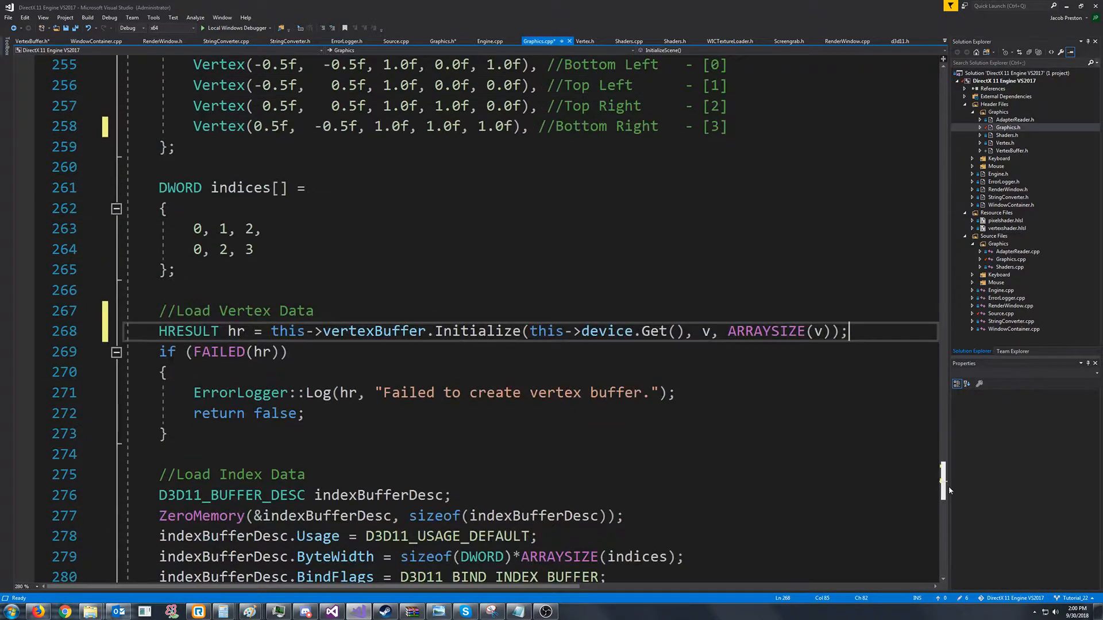
Pass vertexBuffer.StridePtr() instead of &stride in RenderFrame's IASetVertexBuffers, then build (F7)
{"action": "scroll", "scroll_direction": "up", "scroll_amount": 3}
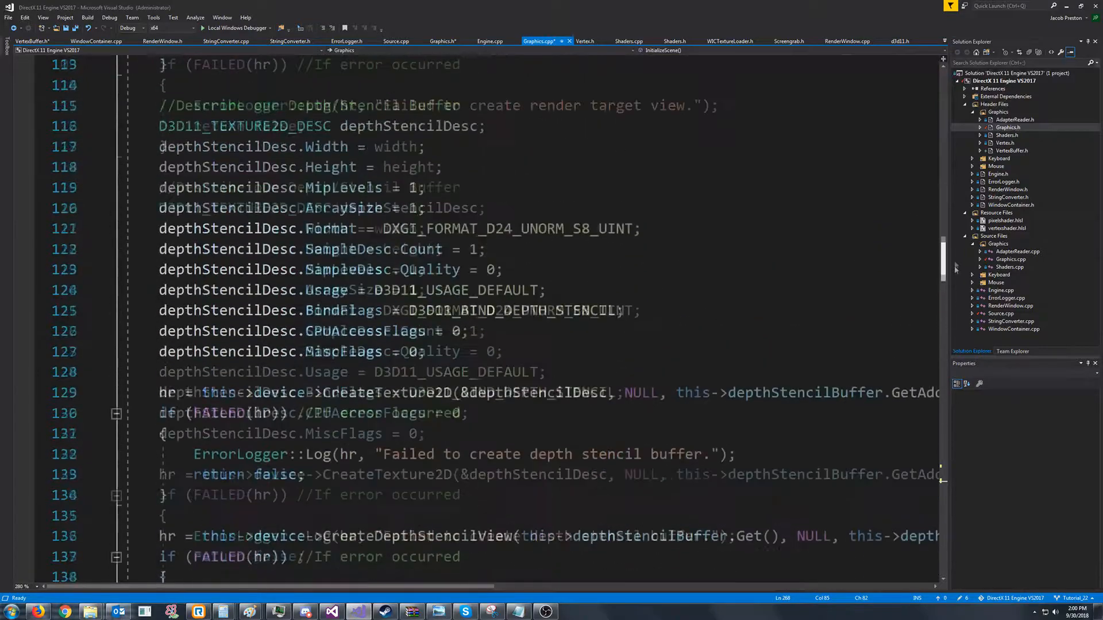
{"action": "scroll", "scroll_direction": "up", "scroll_amount": 3}
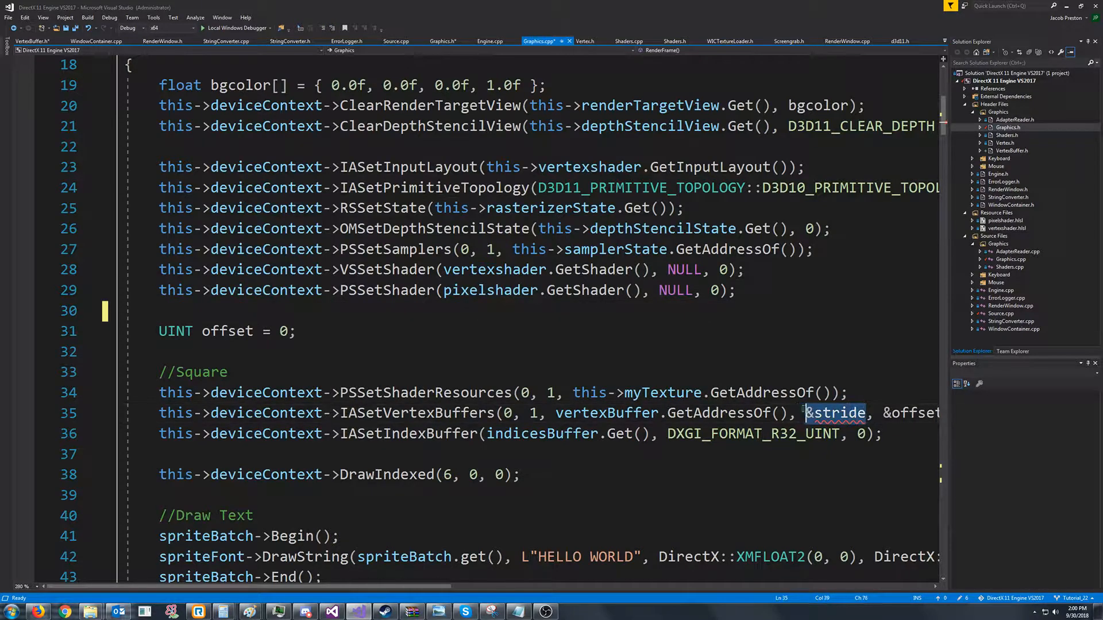
{"action": "scroll", "scroll_direction": "right", "scroll_amount": 3}
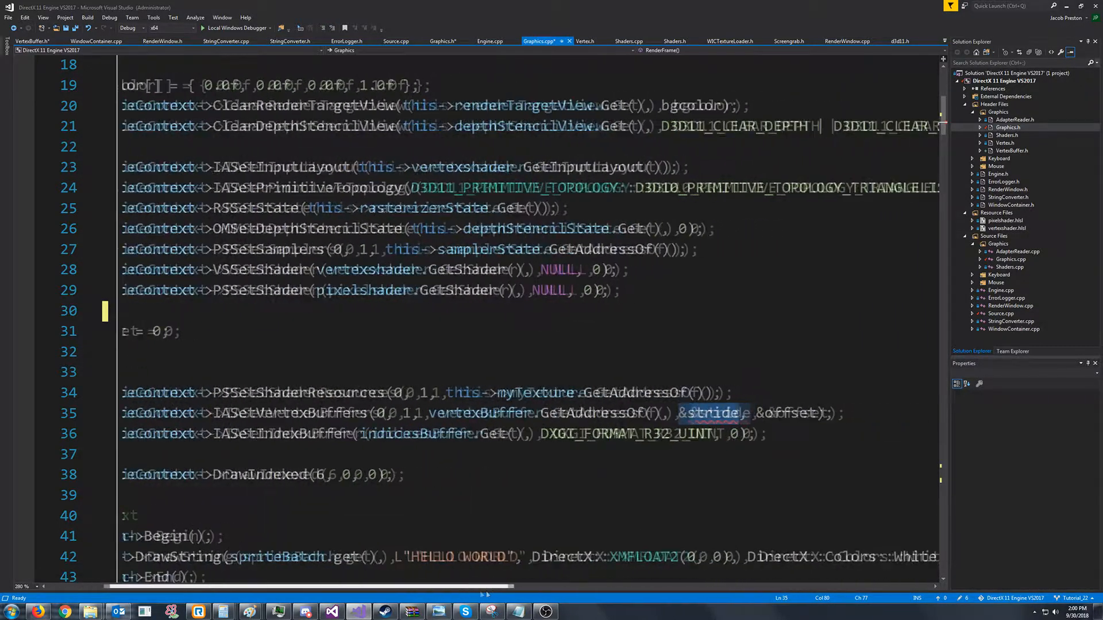
{"action": "type", "text": "vertexBuffe"}
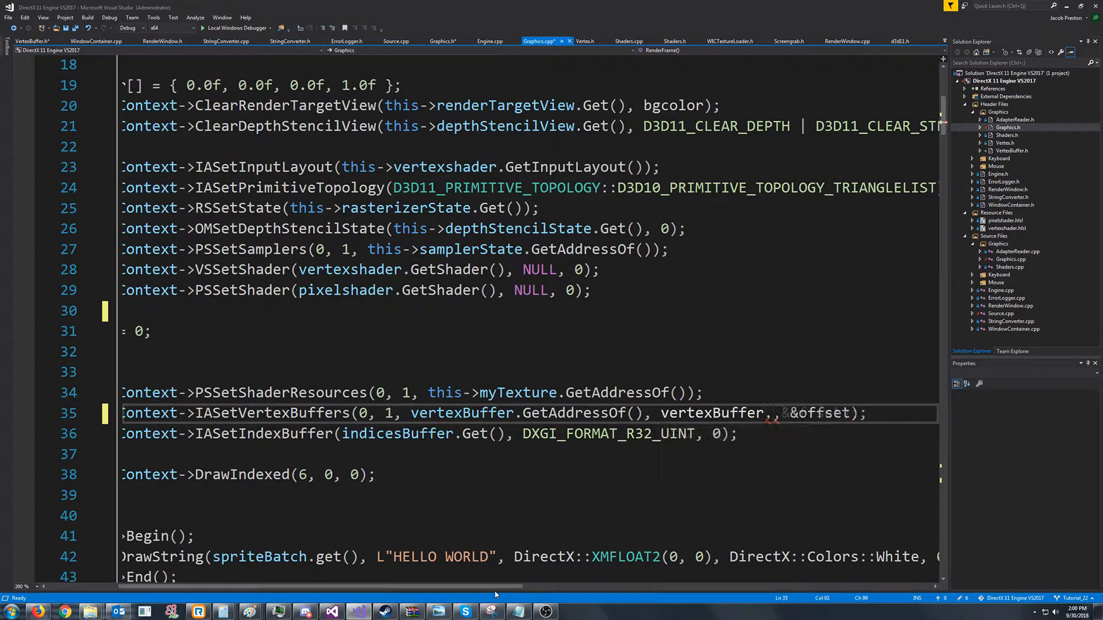
{"action": "type", "text": "StridePtr("}
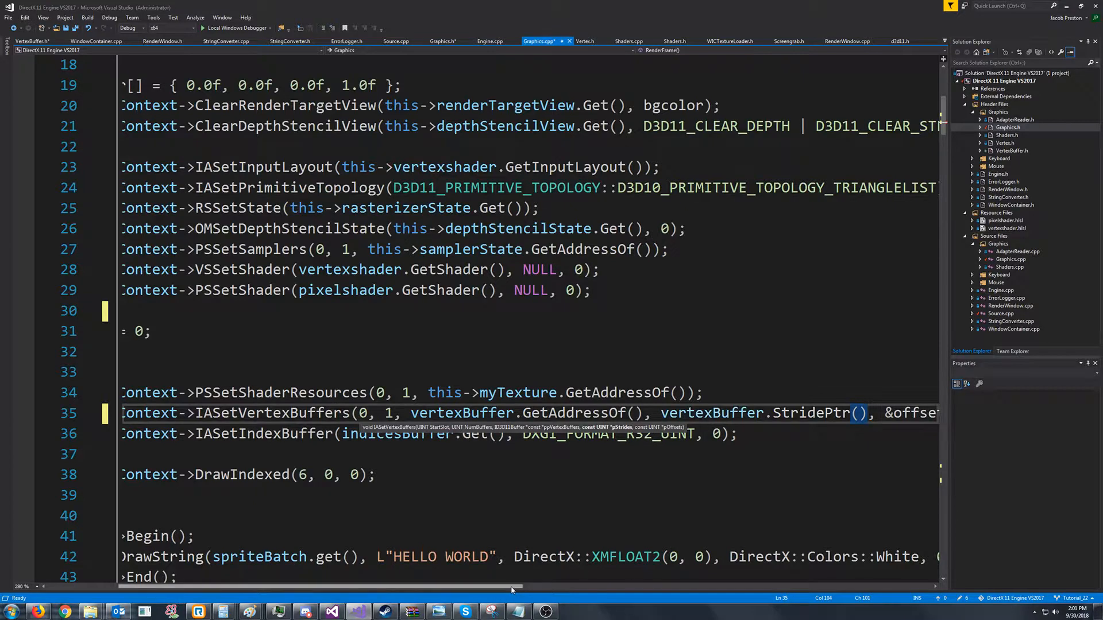
{"action": "key", "text": "F7"}
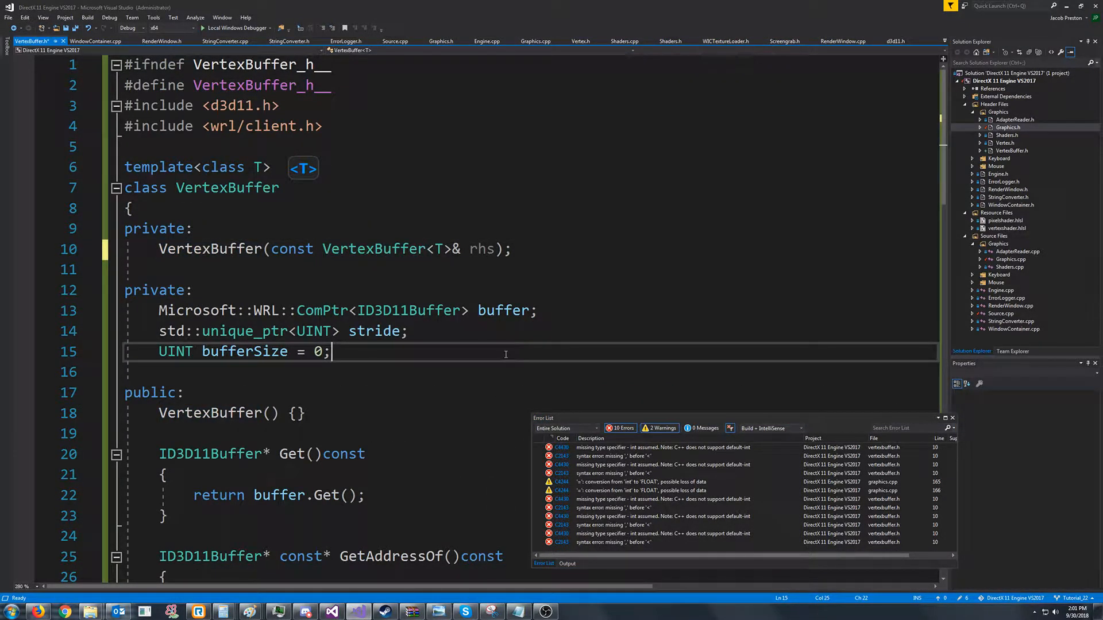
Bring up VertexBuffer.h alongside the Error List after the build
{"action": "left_click", "coordinate": [572, 563]}
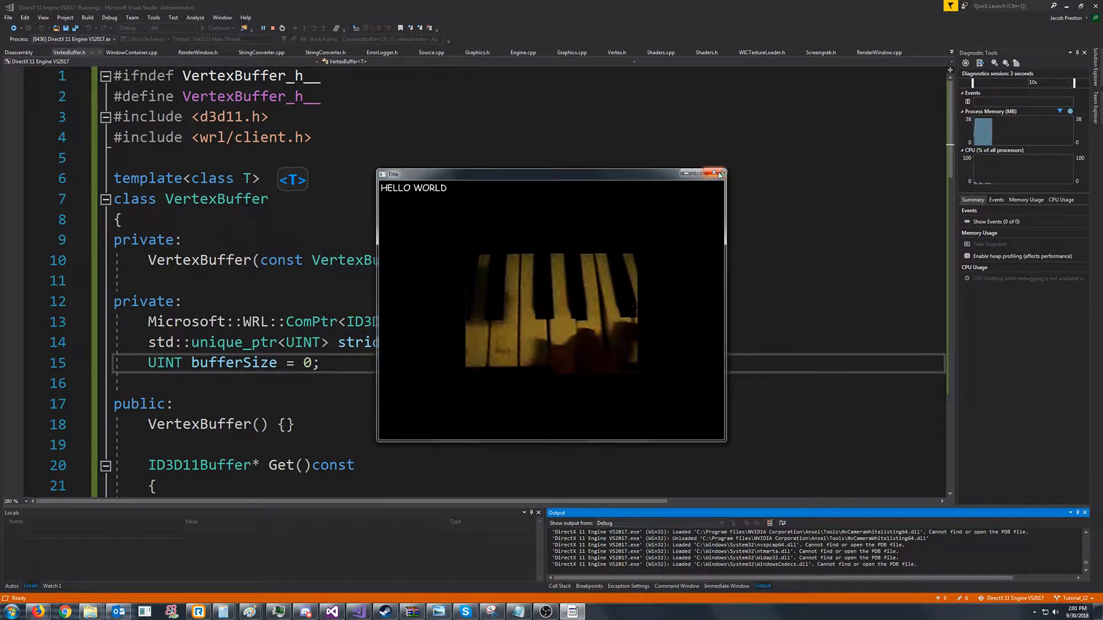
Close the running engine window after checking HELLO WORLD and the textured square render
{"action": "left_click", "coordinate": [714, 173]}
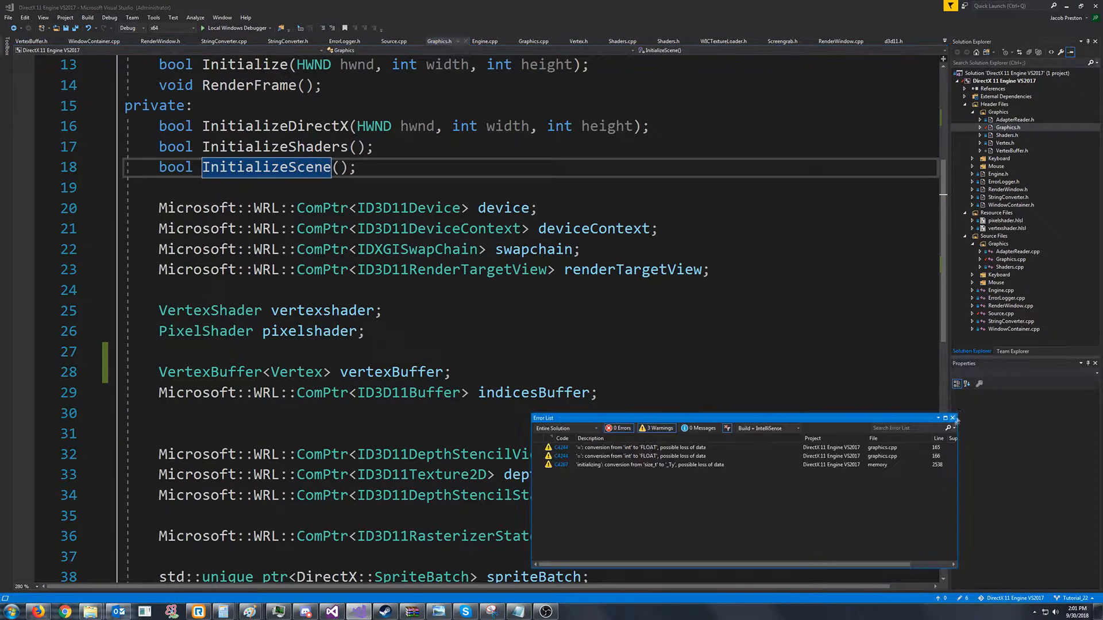
Close the error-free Error List and return to the indicesBuffer declaration in Graphics.h
{"action": "left_click", "coordinate": [953, 418]}
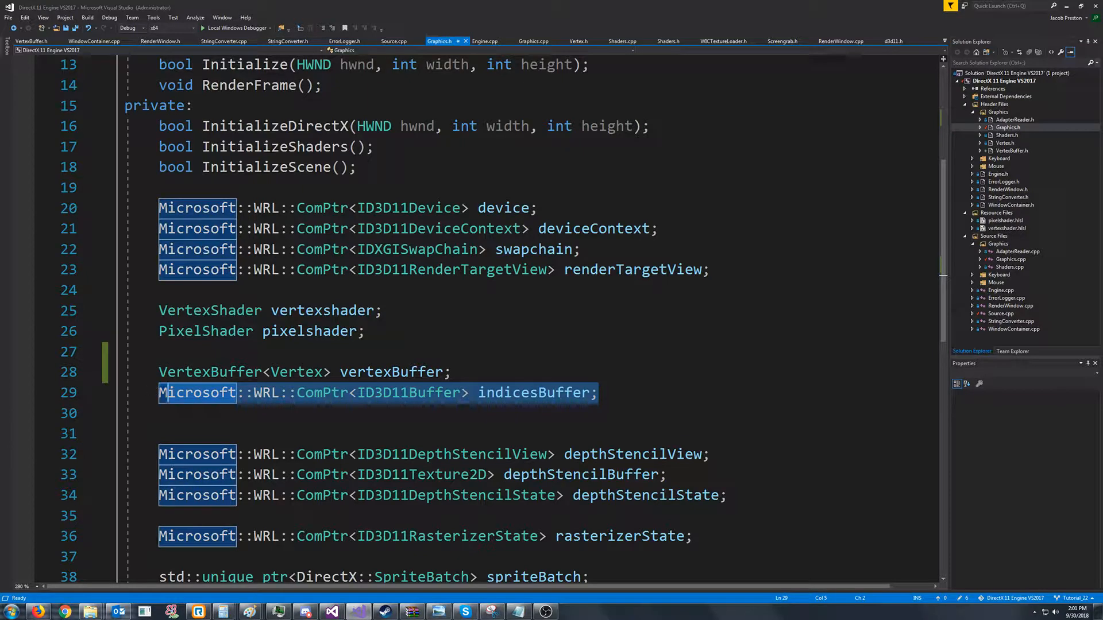
{"action": "left_click", "coordinate": [598, 393]}
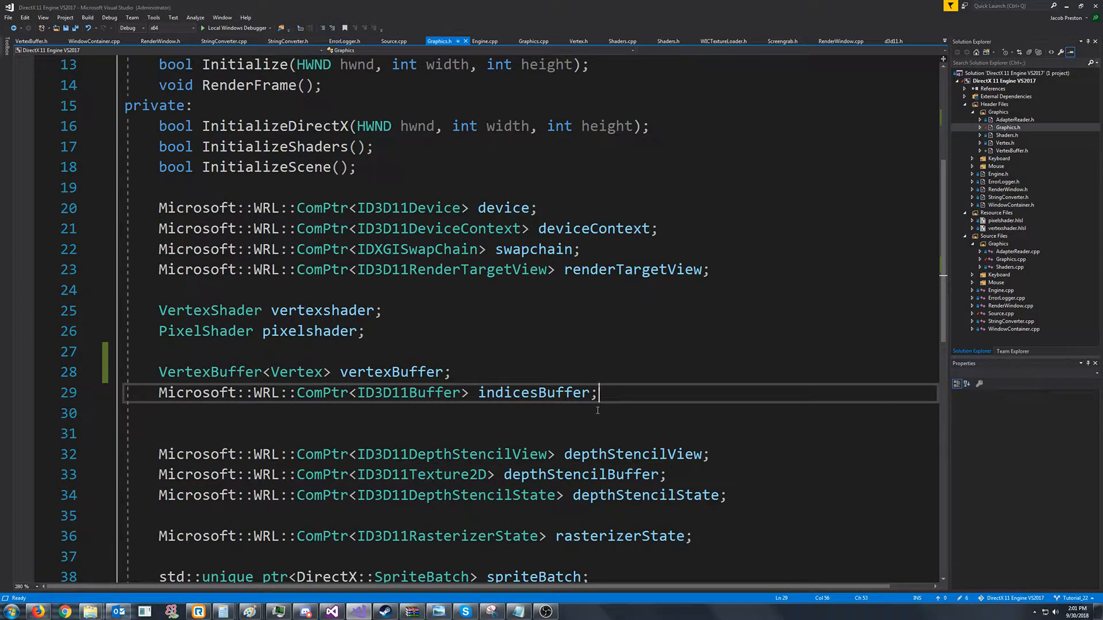